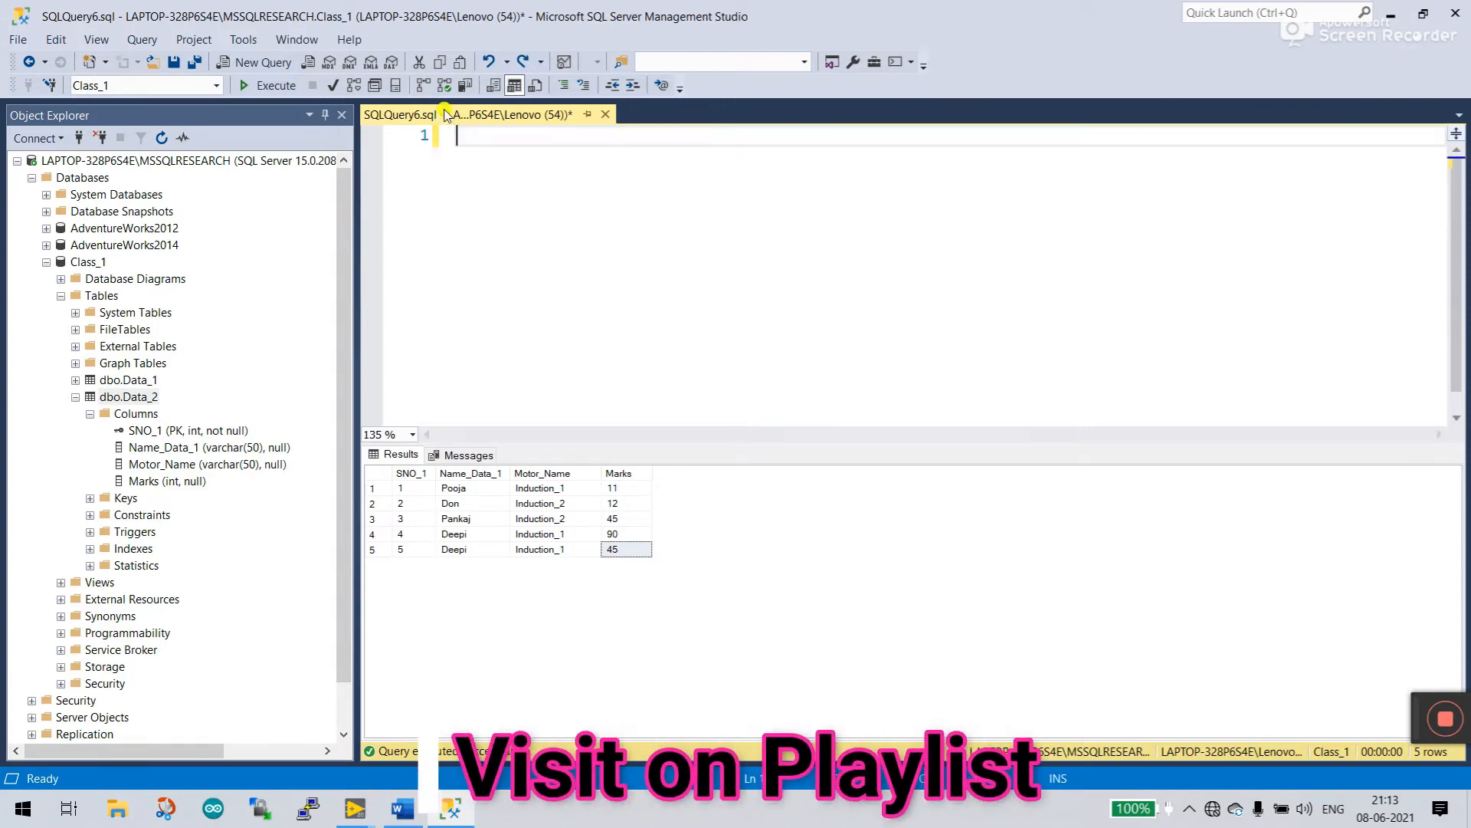
{"action": "mouse_move", "coordinate": [500, 258]}
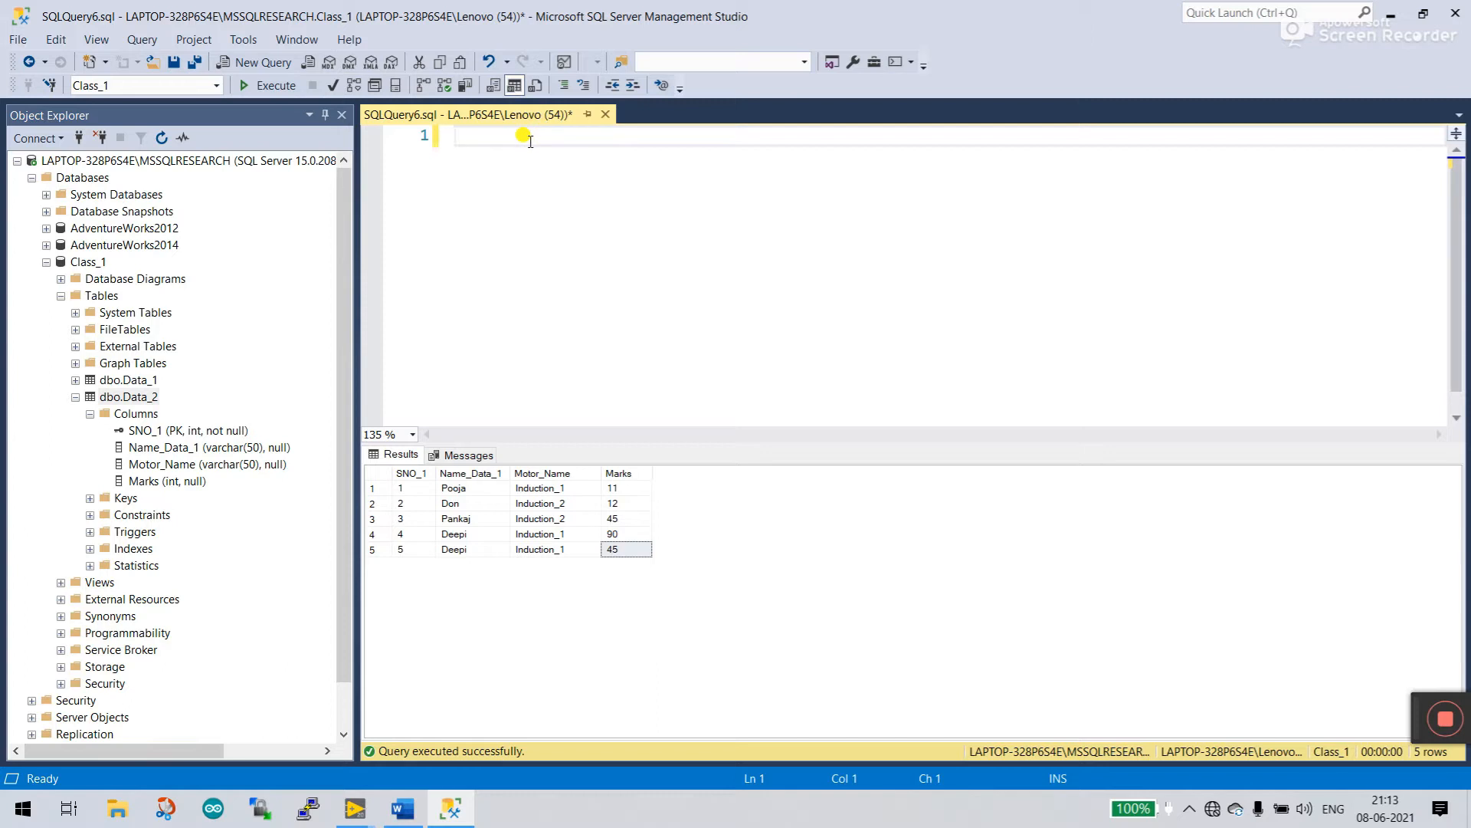
Step: Write a query skeleton with Select on line 1 and From Data_1 on line 2
{"action": "type", "text": "Seke"}
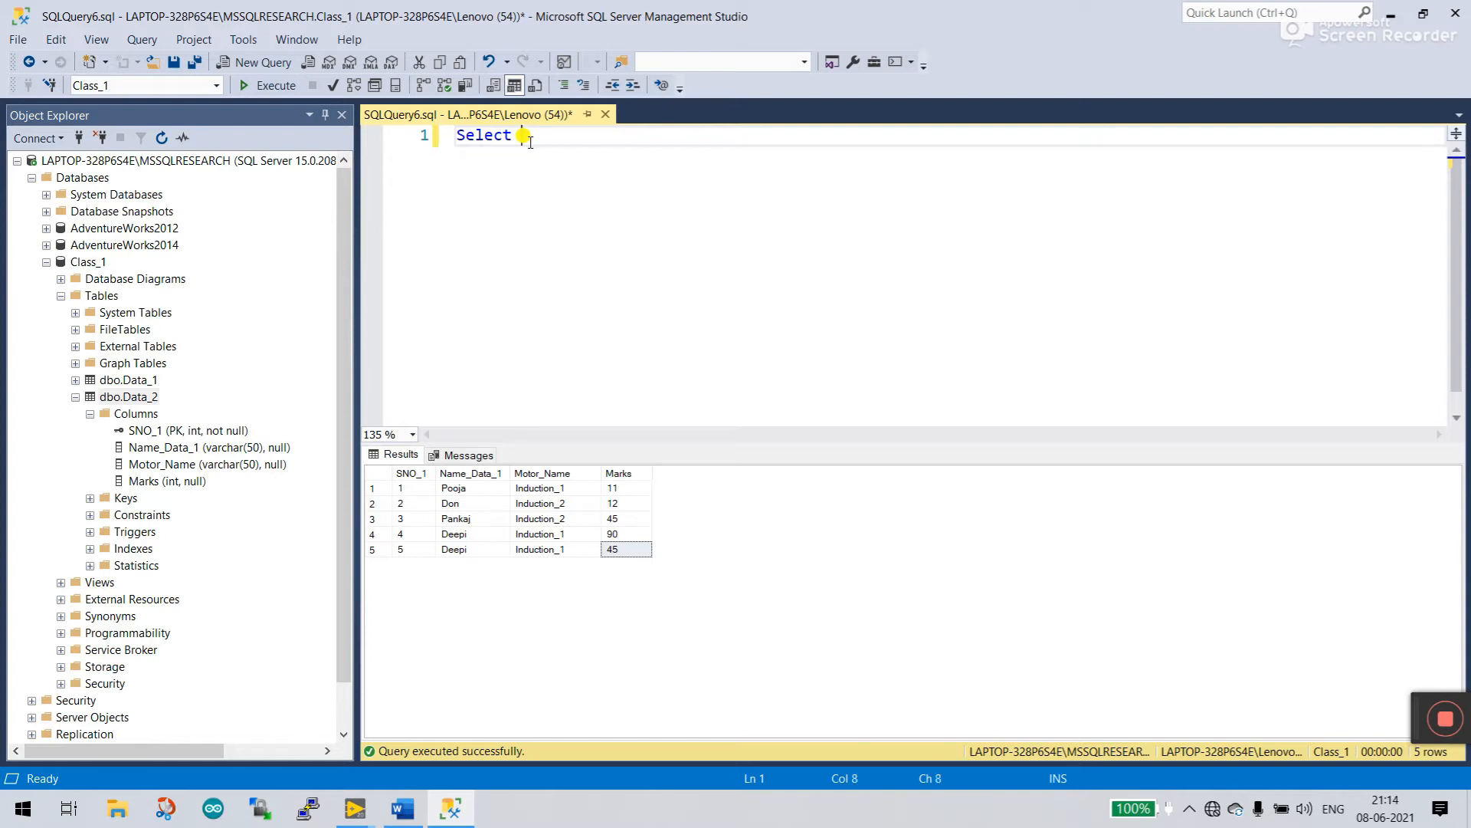
{"action": "type", "text": "Fr"}
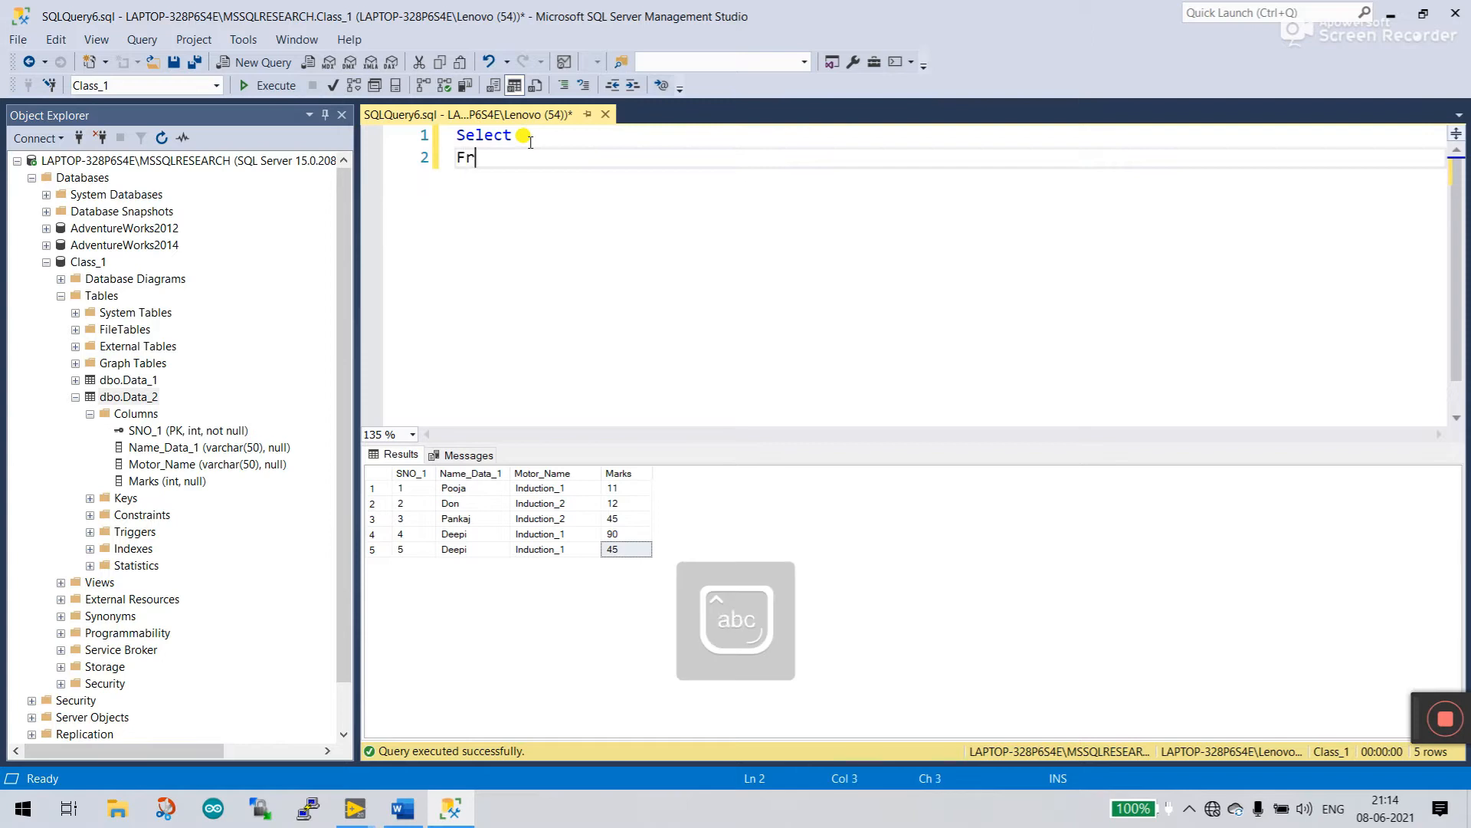
{"action": "type", "text": "om"}
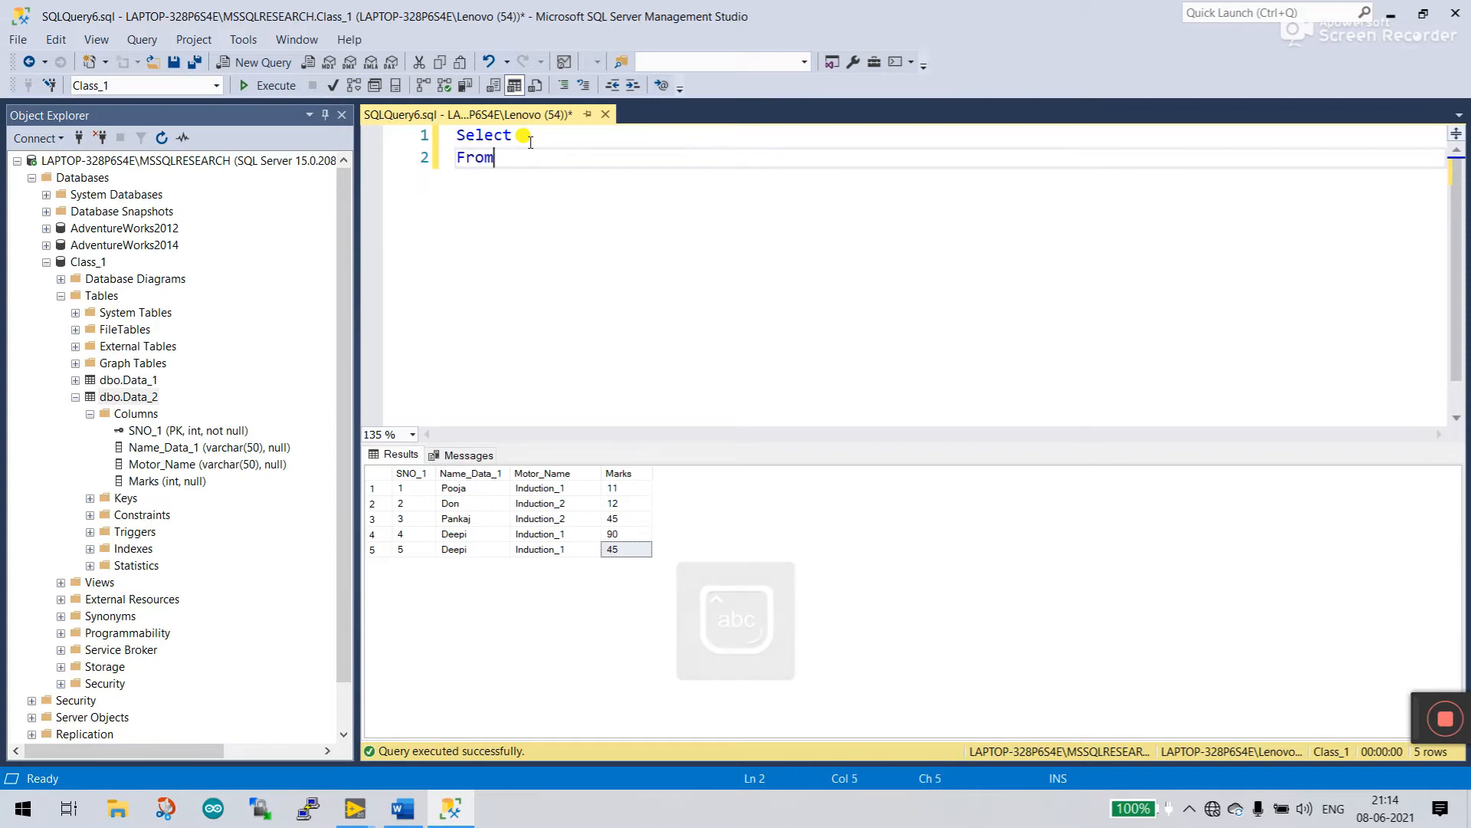
{"action": "type", "text": "Data"}
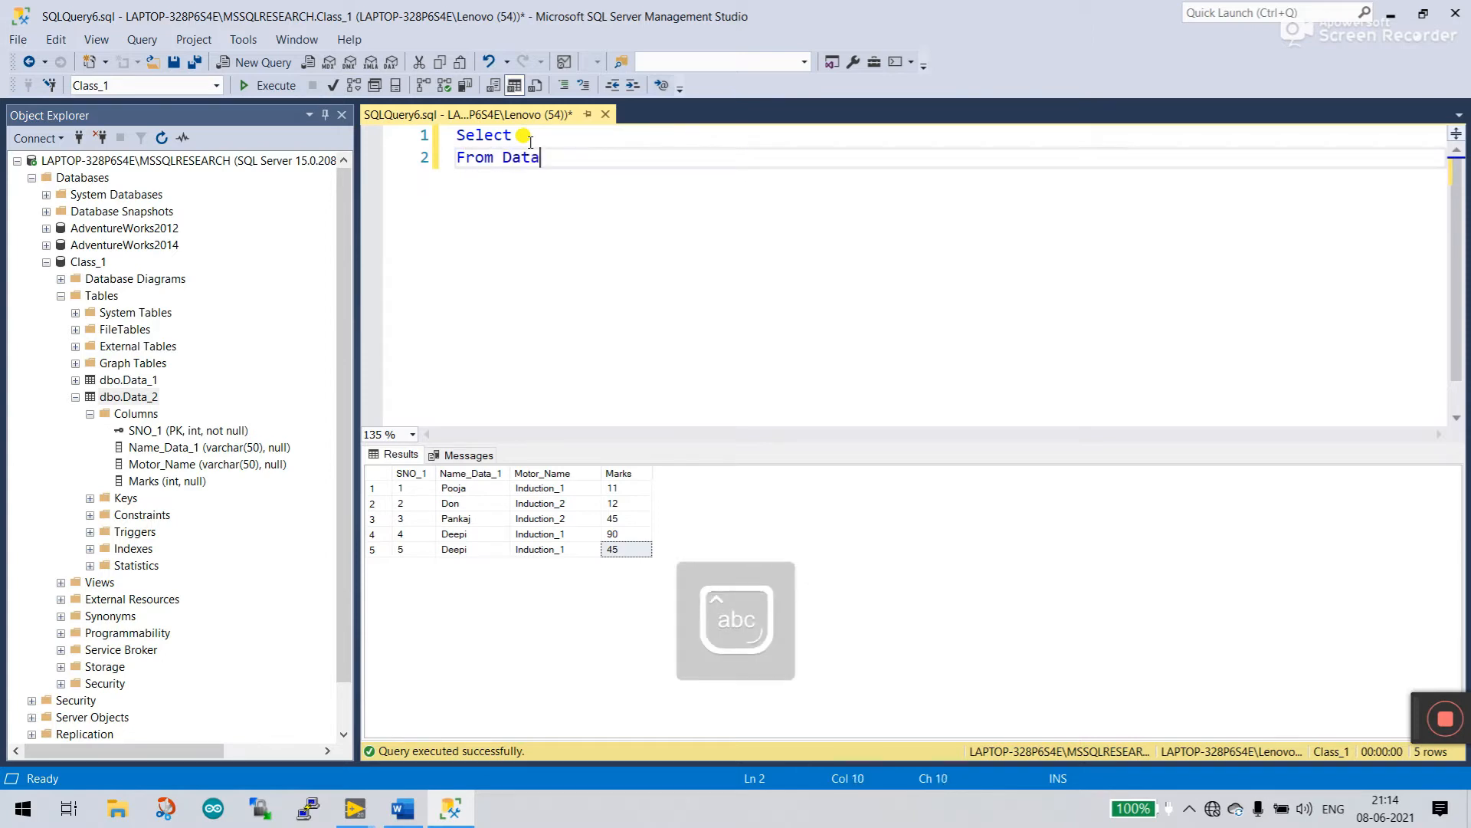
{"action": "type", "text": "_1"}
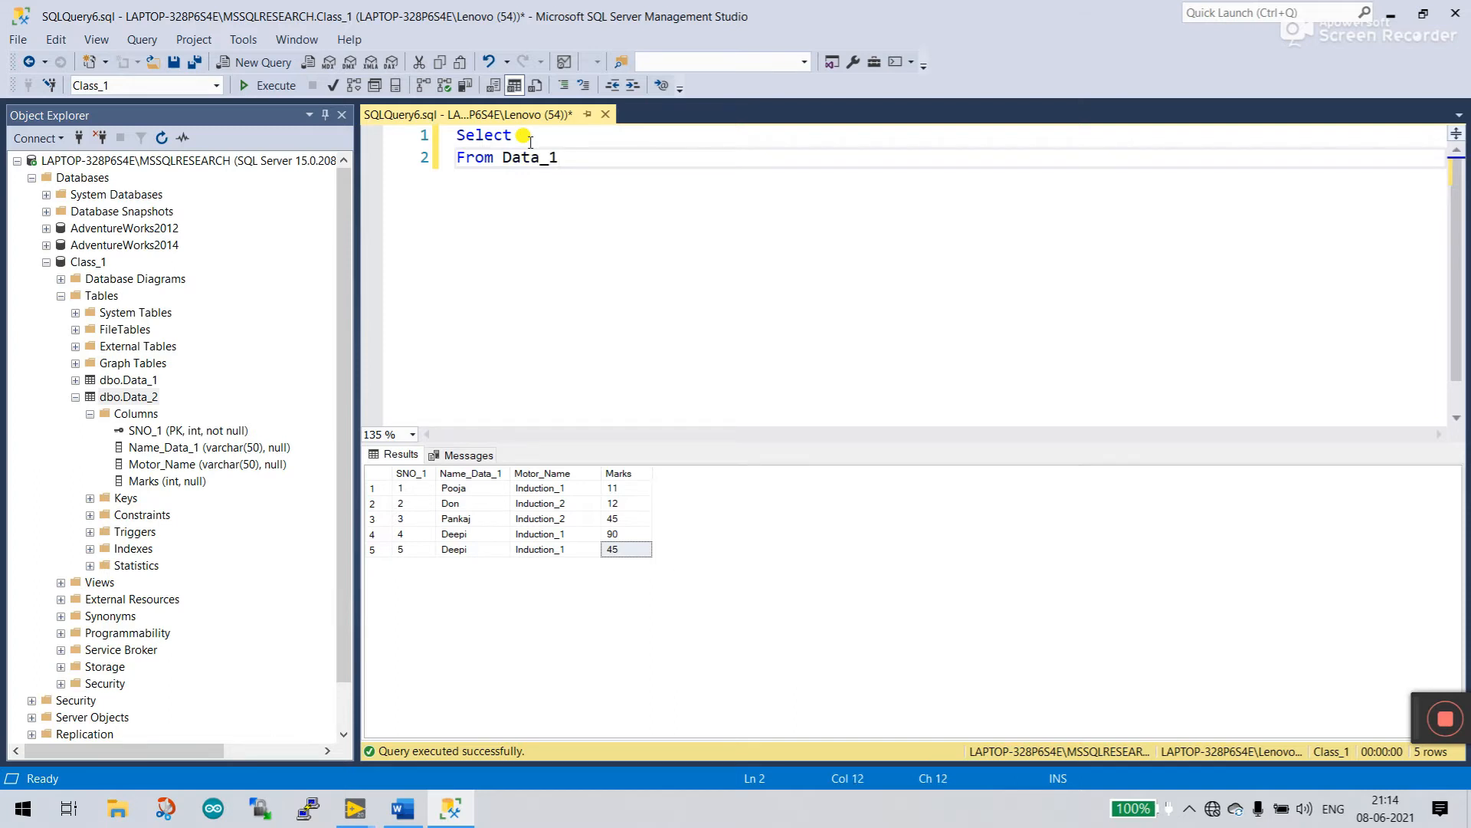
{"action": "left_click", "coordinate": [548, 135]}
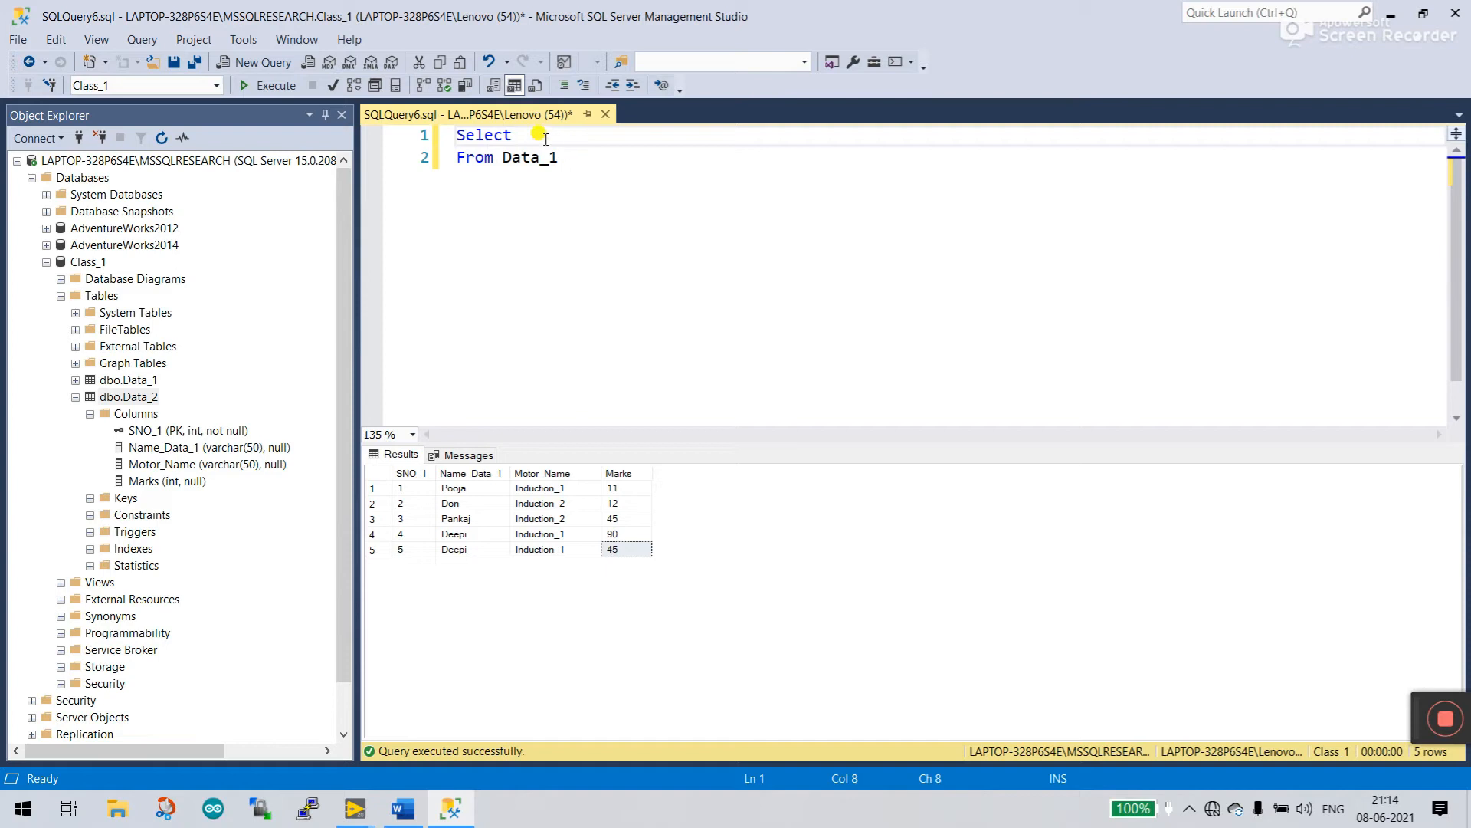
Step: Run Select * From Data_1 to return all five rows
{"action": "type", "text": "*"}
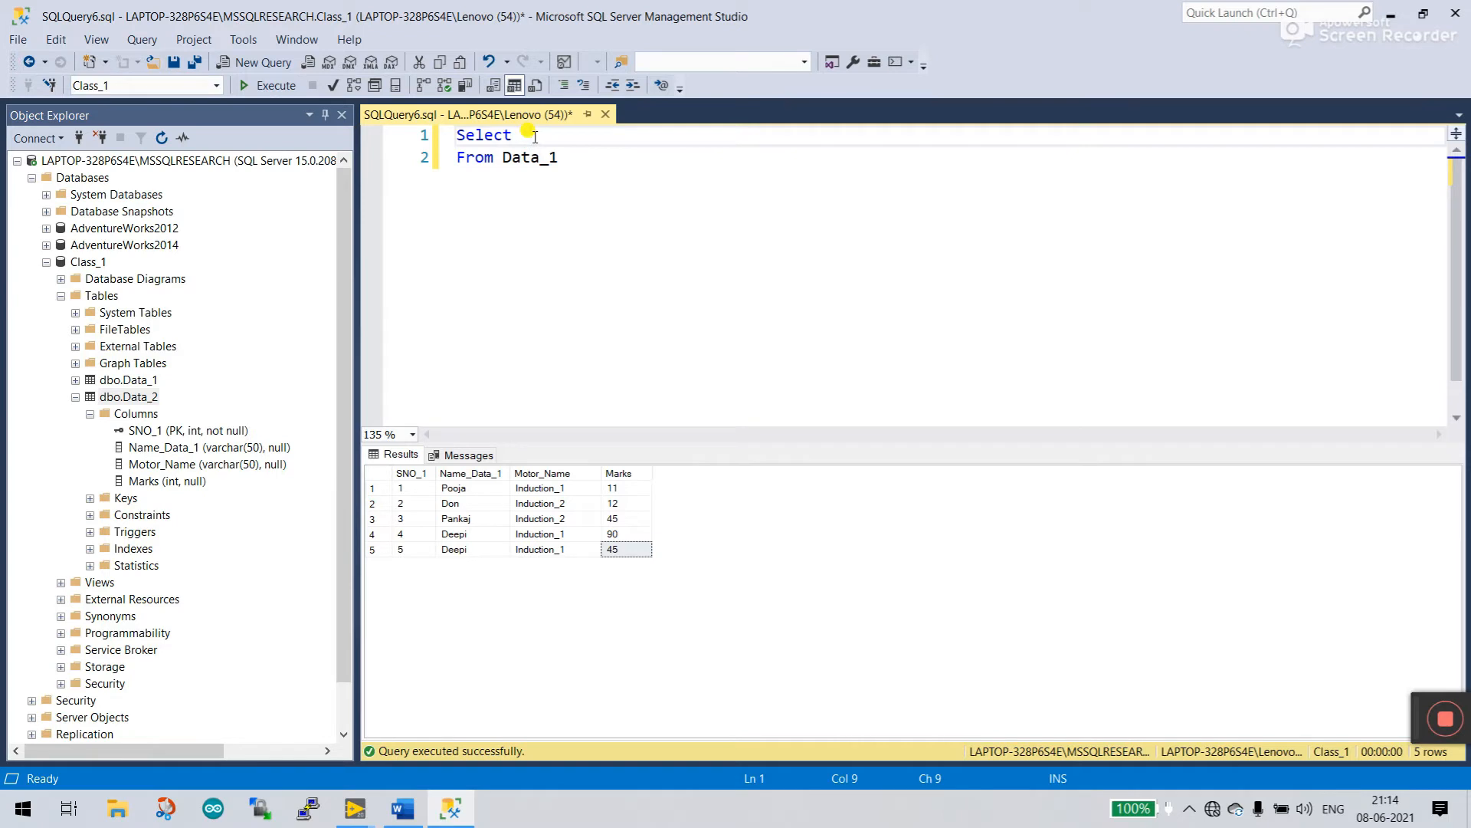
{"action": "type", "text": "*"}
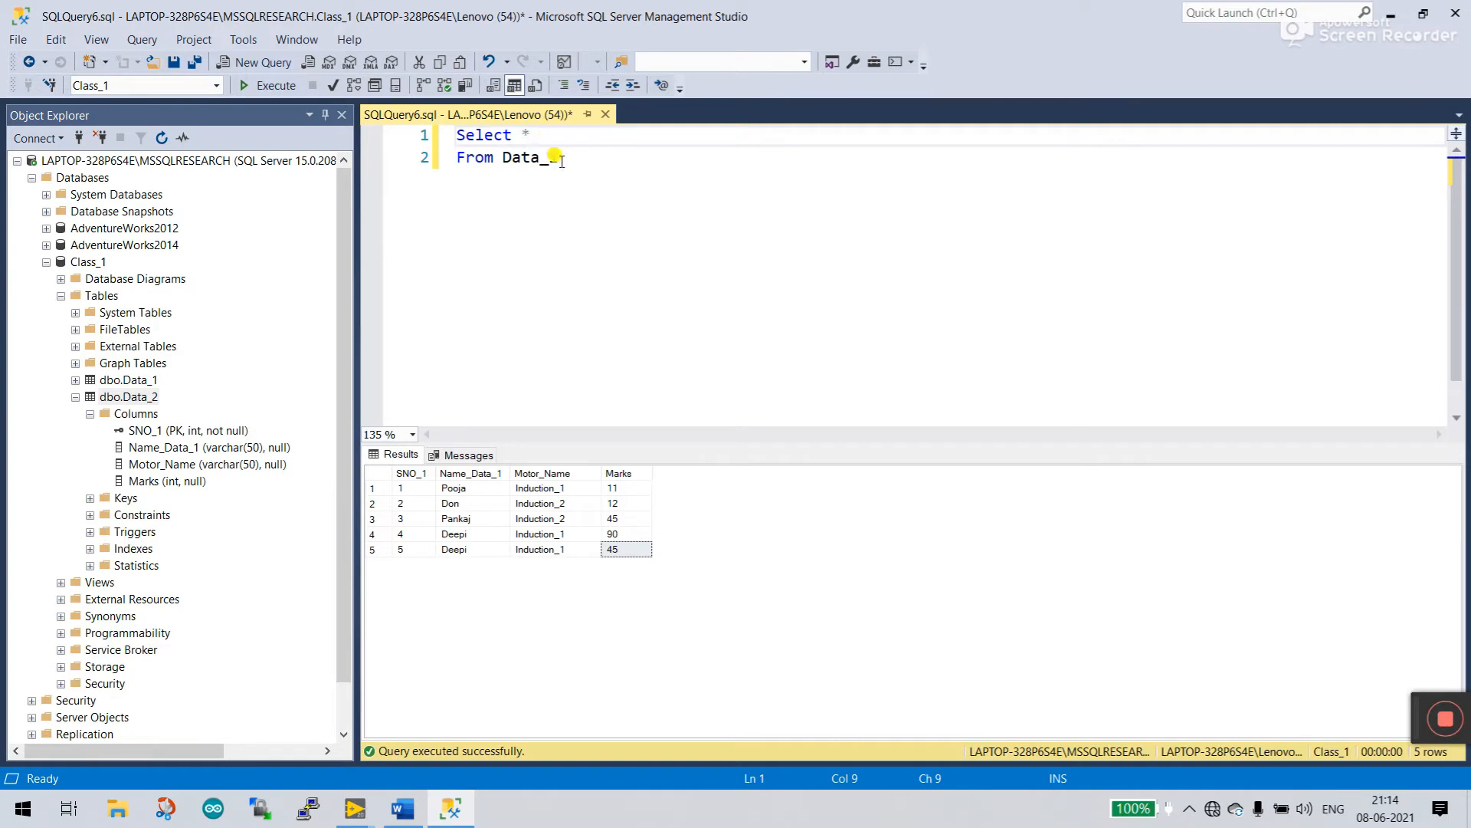
{"action": "left_click", "coordinate": [275, 85]}
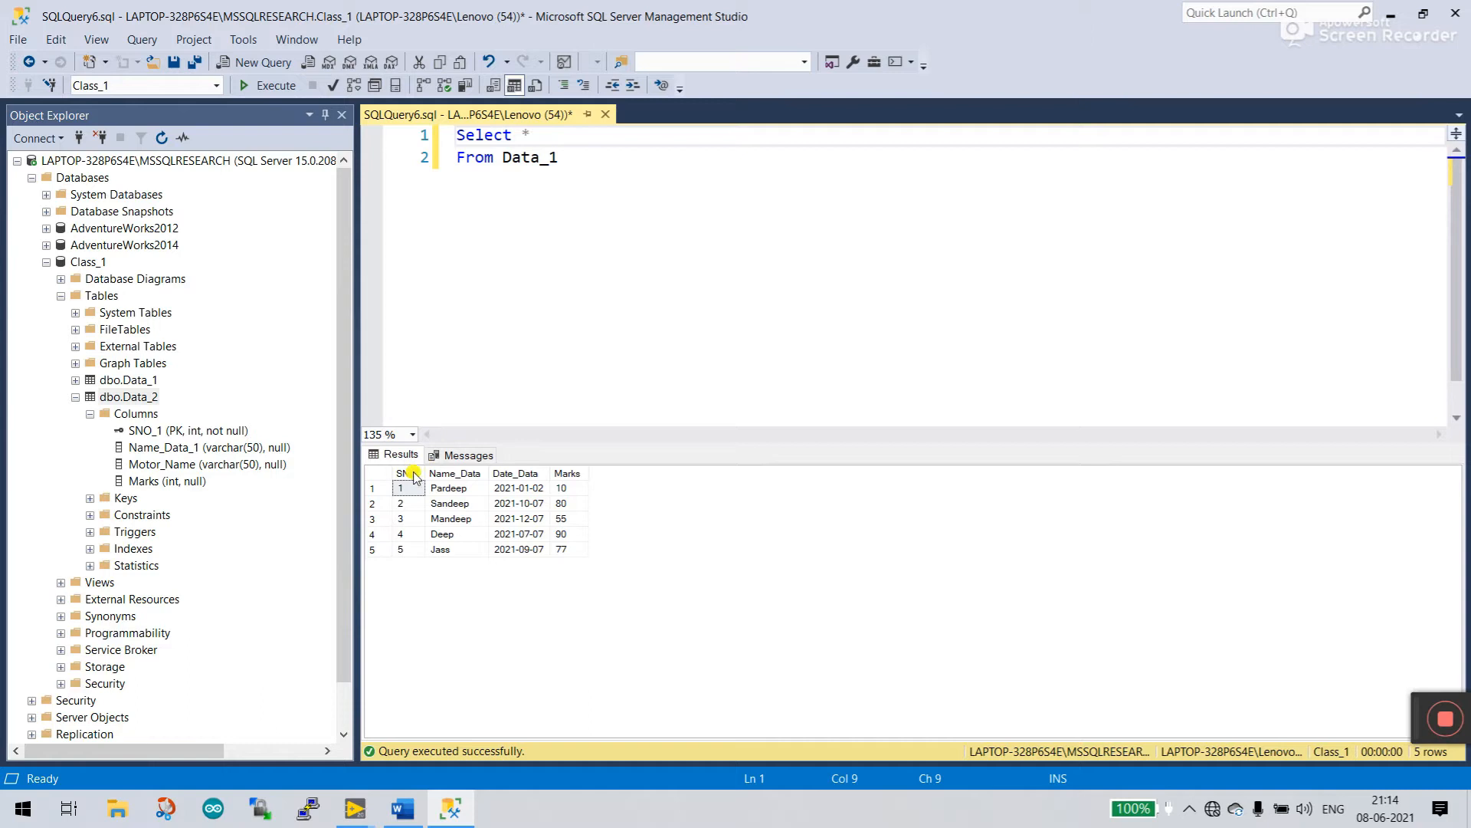
Step: Inspect the Name_Data, Date_Data and Marks columns in the results grid
{"action": "left_click", "coordinate": [454, 473]}
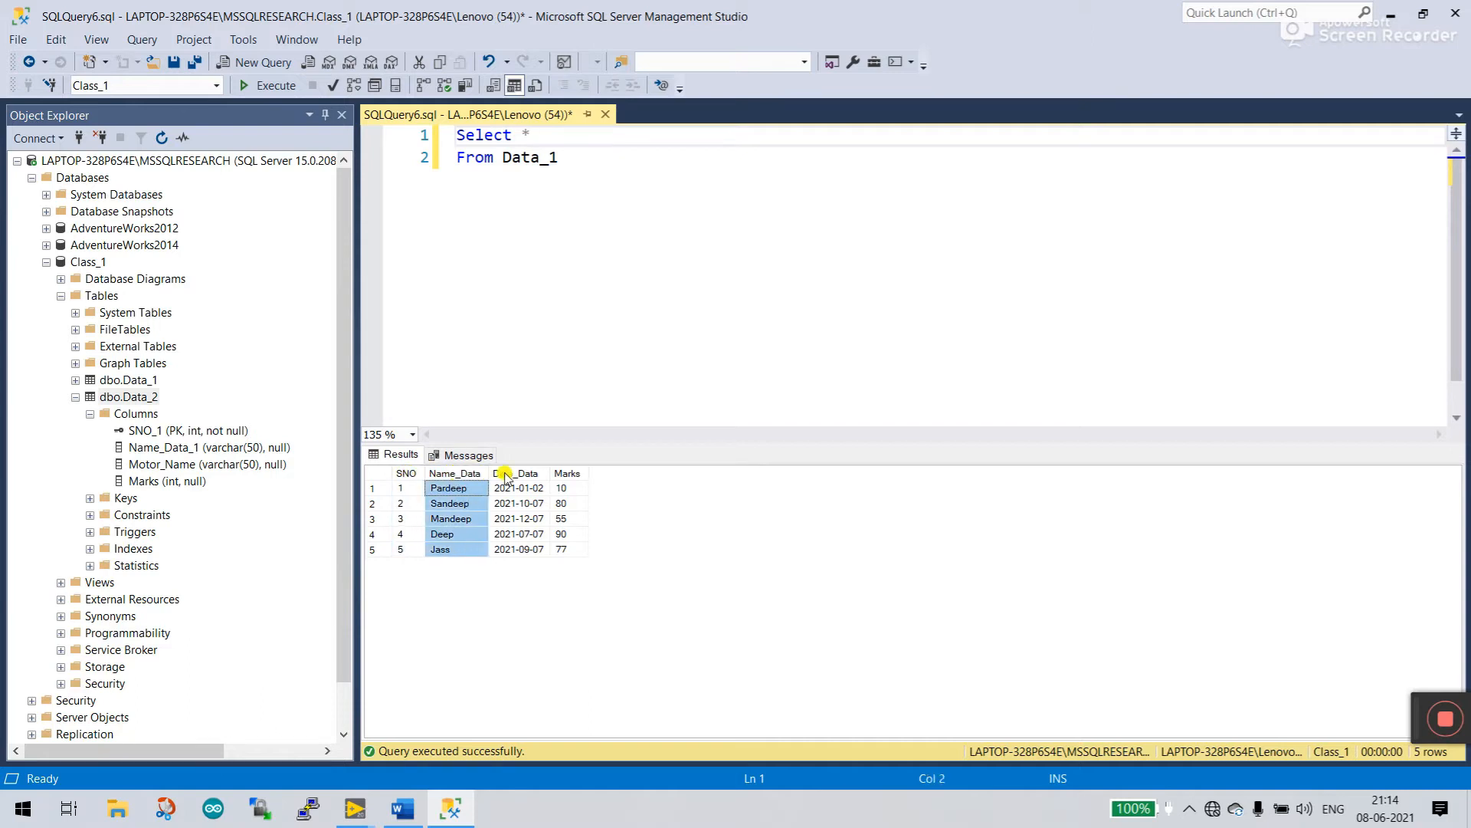
{"action": "left_click", "coordinate": [567, 474]}
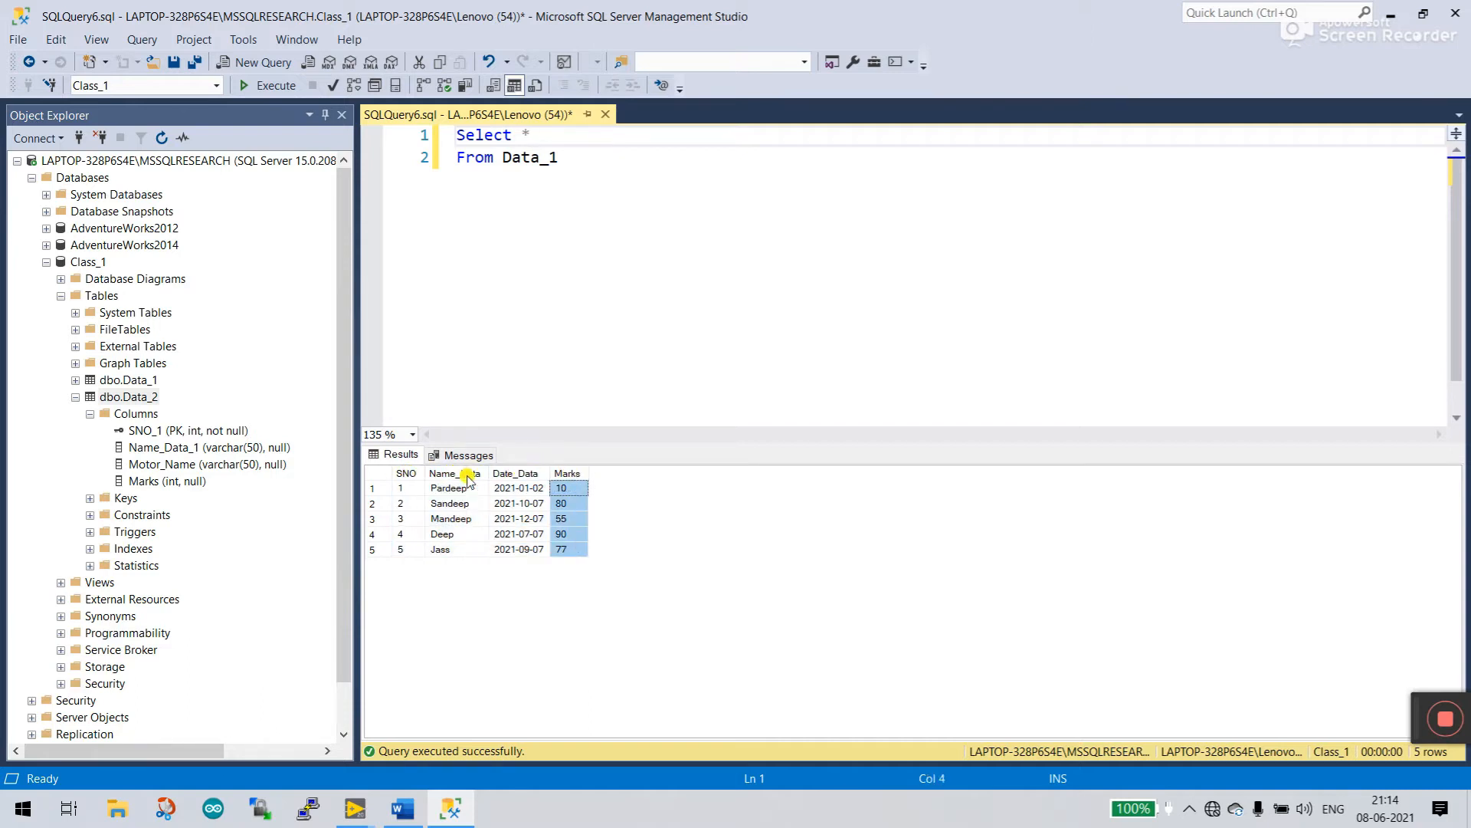
{"action": "mouse_move", "coordinate": [561, 473]}
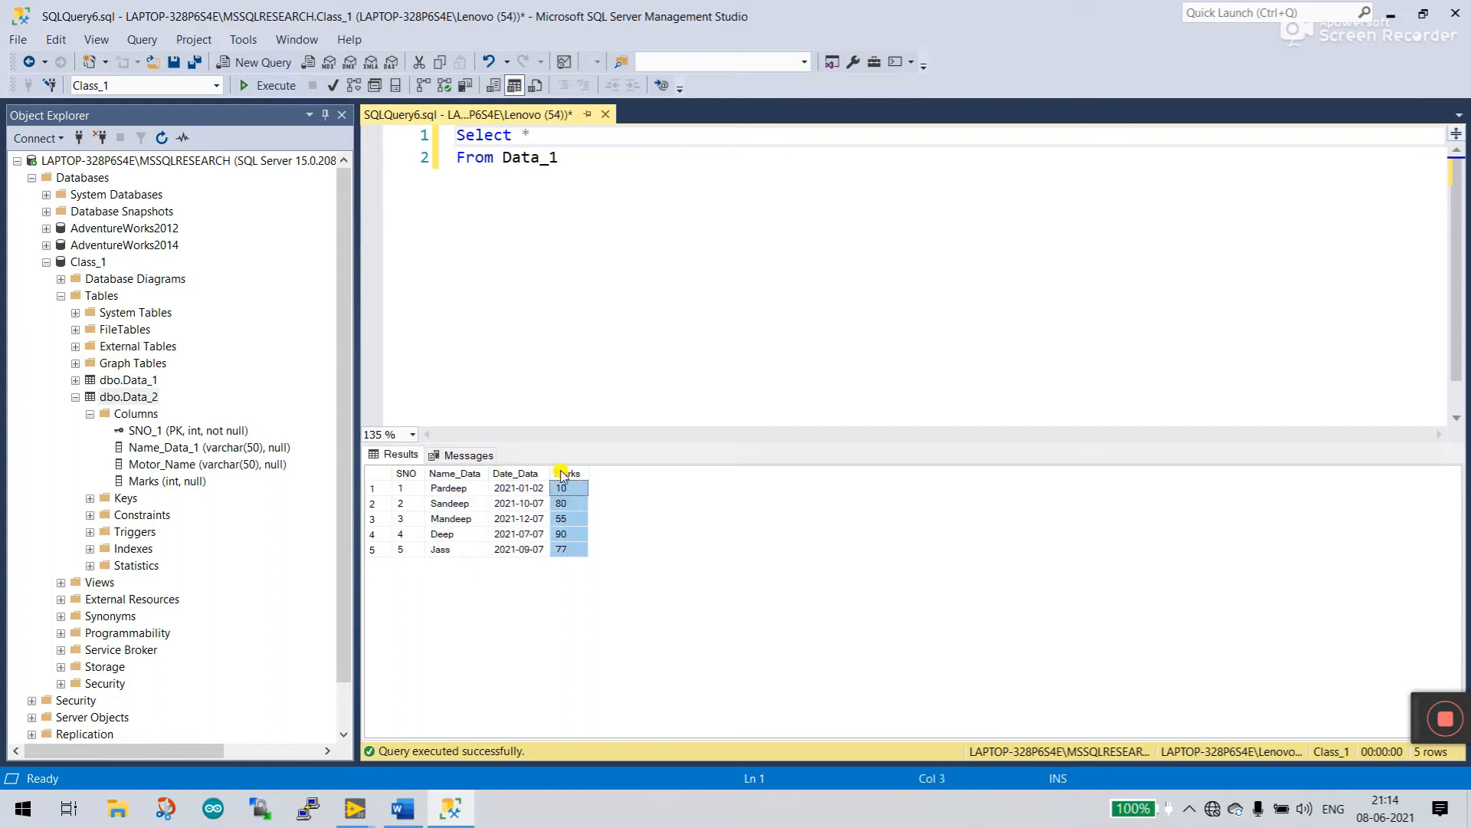
{"action": "left_click", "coordinate": [514, 473]}
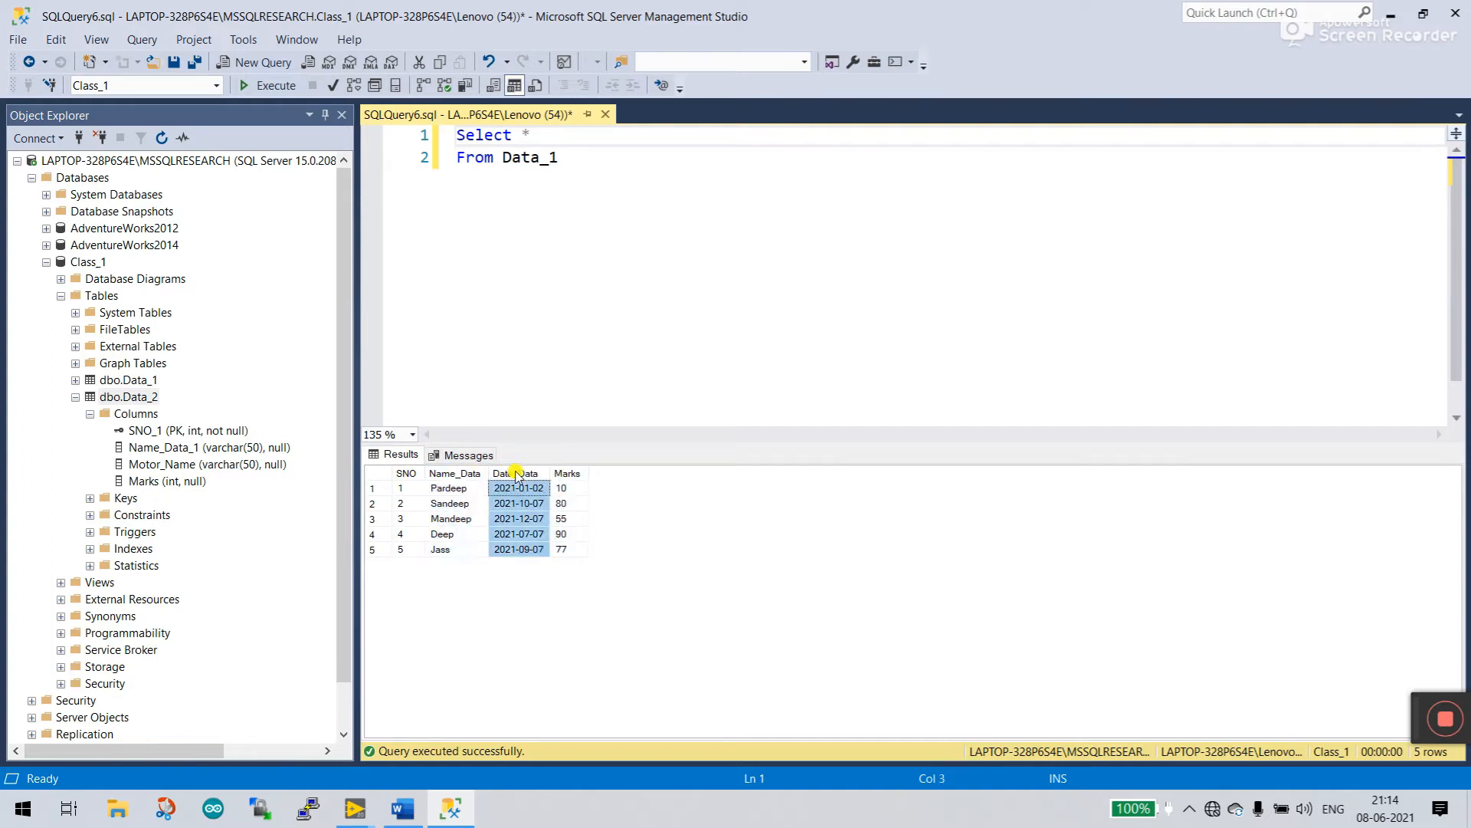
{"action": "left_click", "coordinate": [566, 474]}
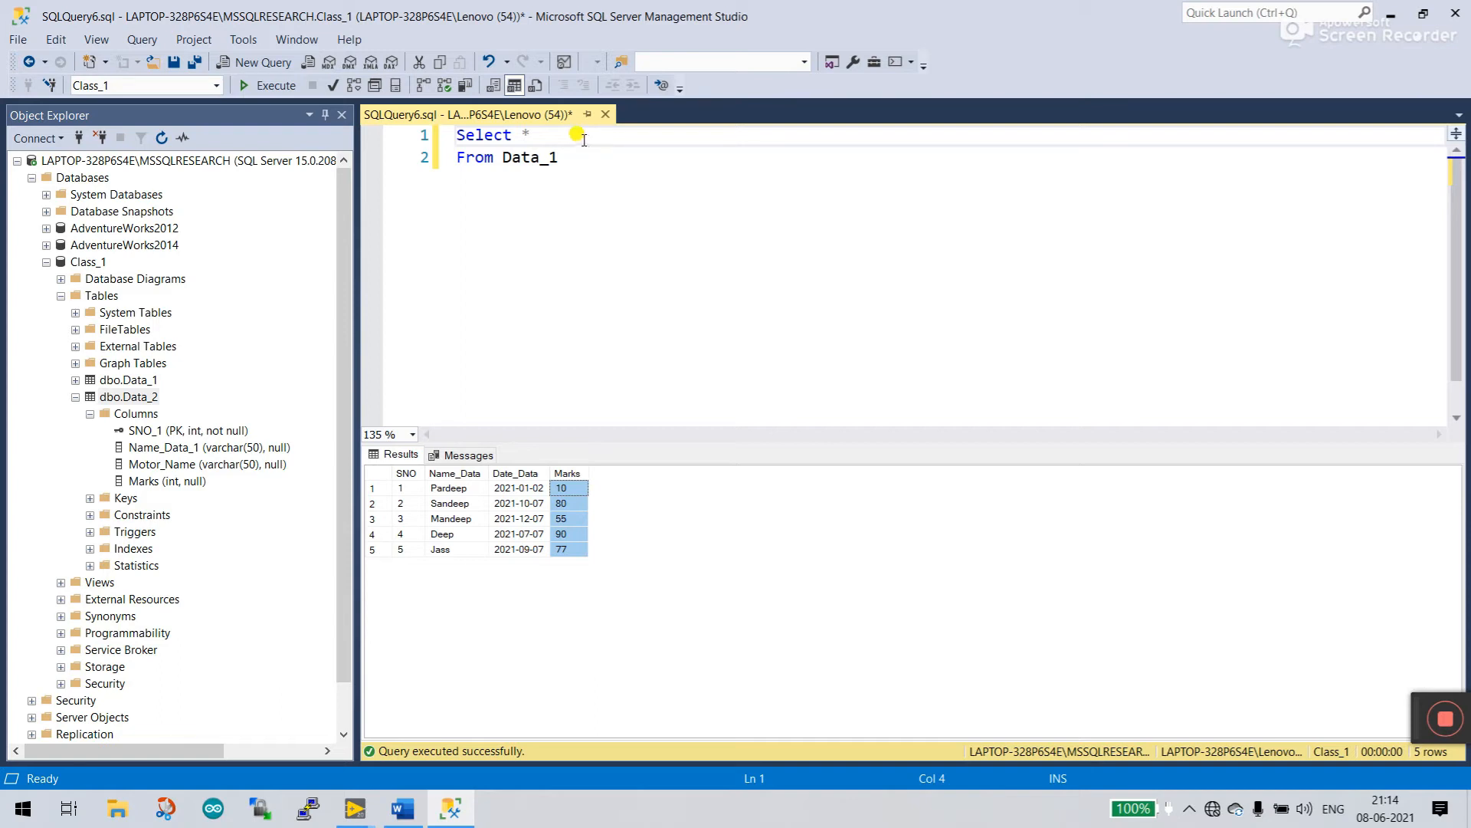
{"action": "left_click", "coordinate": [454, 474]}
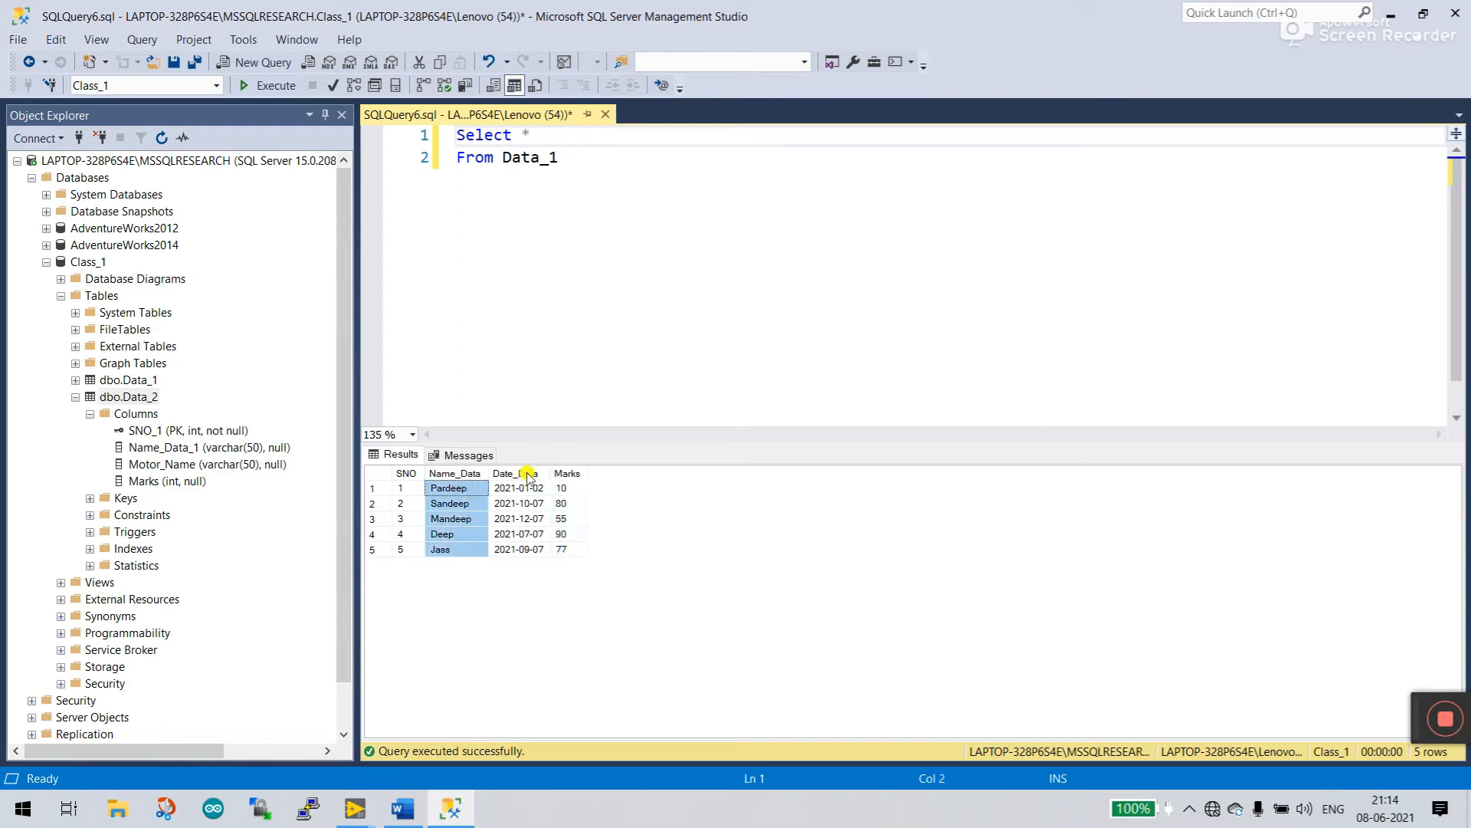
{"action": "left_click", "coordinate": [530, 135]}
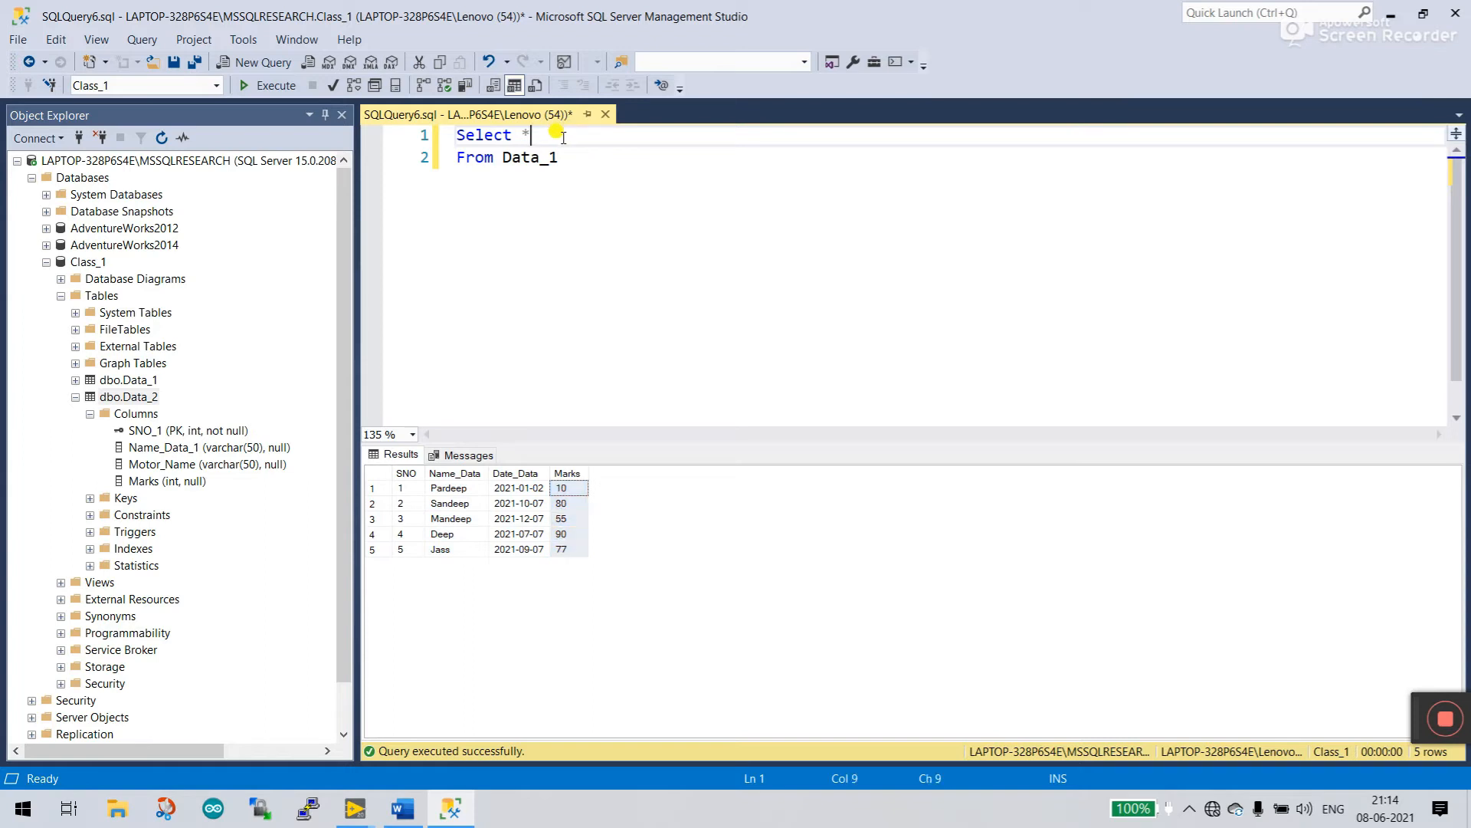
Step: Replace * with Name_Data in the column list and toggle IntelliSense Enabled
{"action": "key", "text": "backspace"}
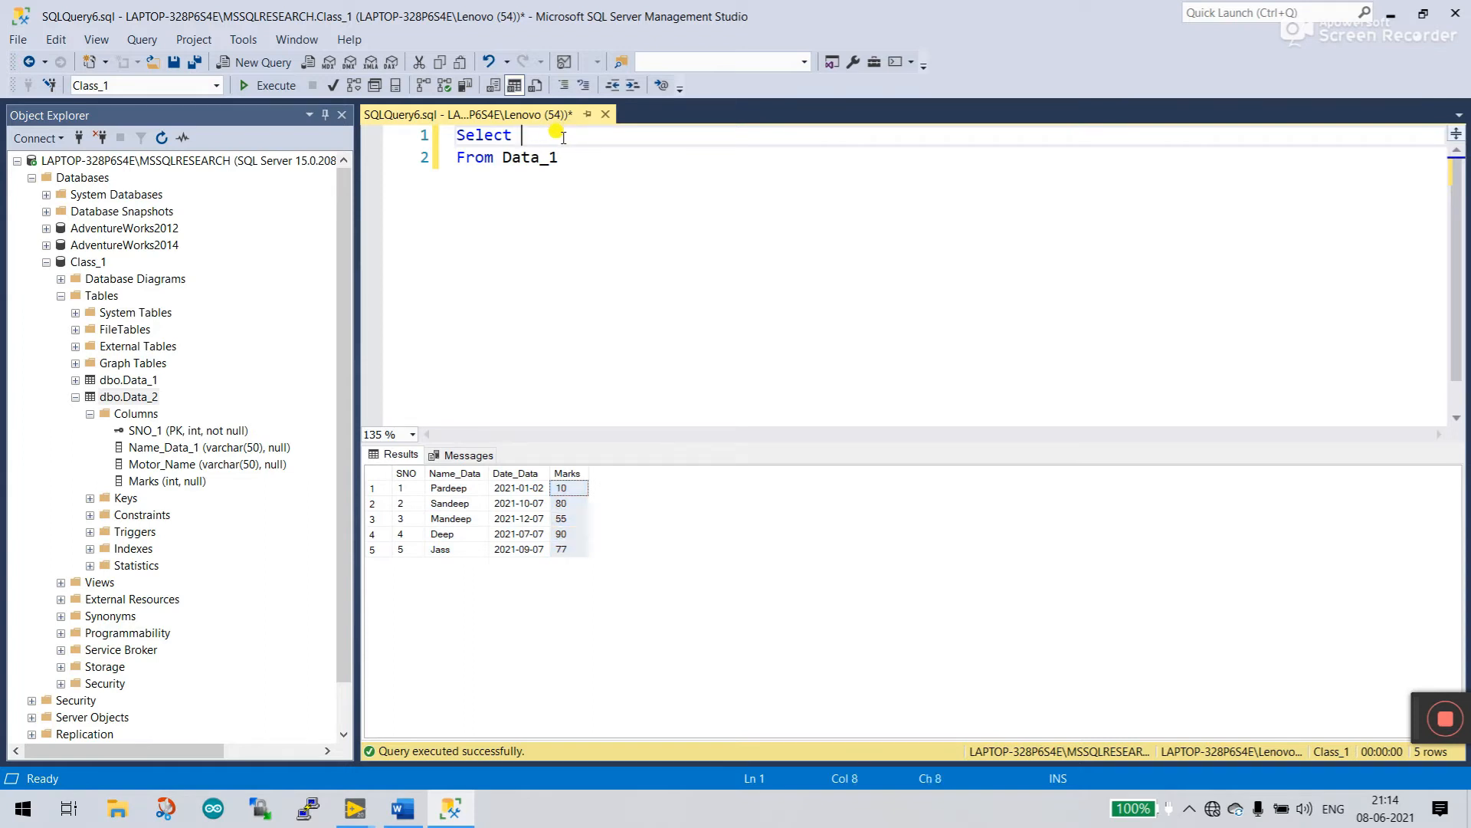
{"action": "type", "text": "Nam"}
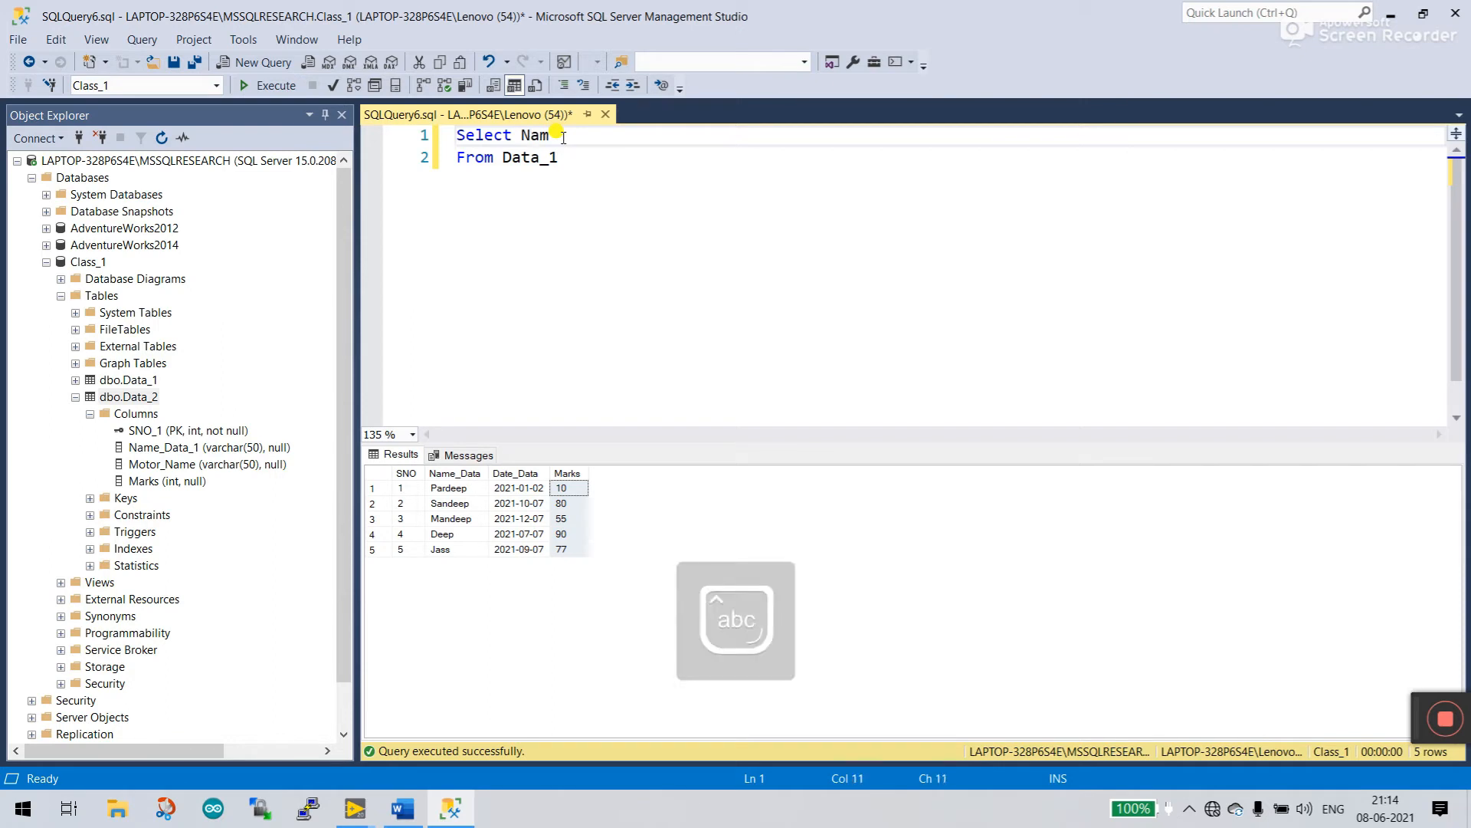
{"action": "type", "text": "e_ID"}
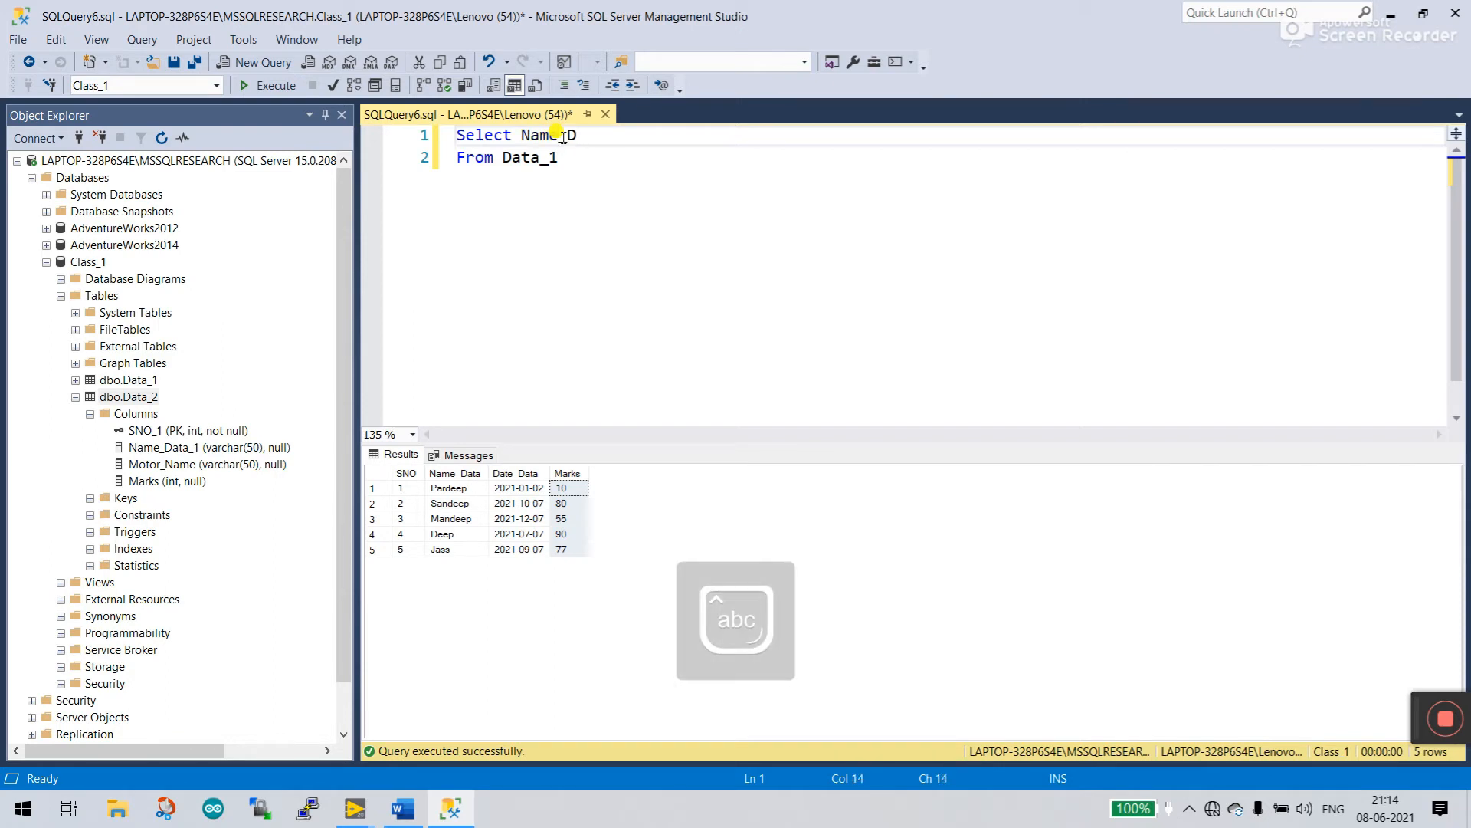
{"action": "right_click", "coordinate": [561, 137]}
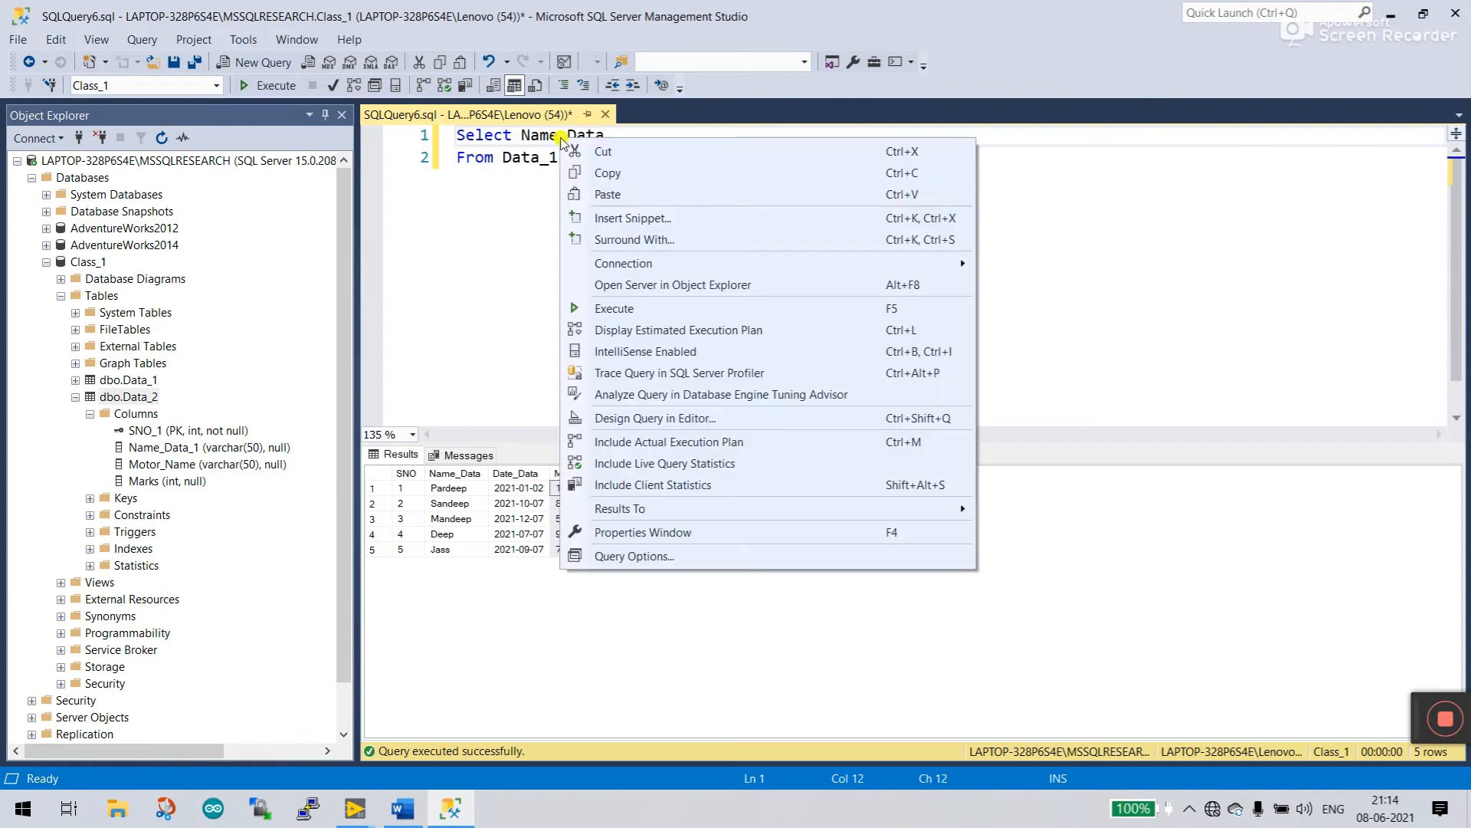
{"action": "mouse_move", "coordinate": [657, 351]}
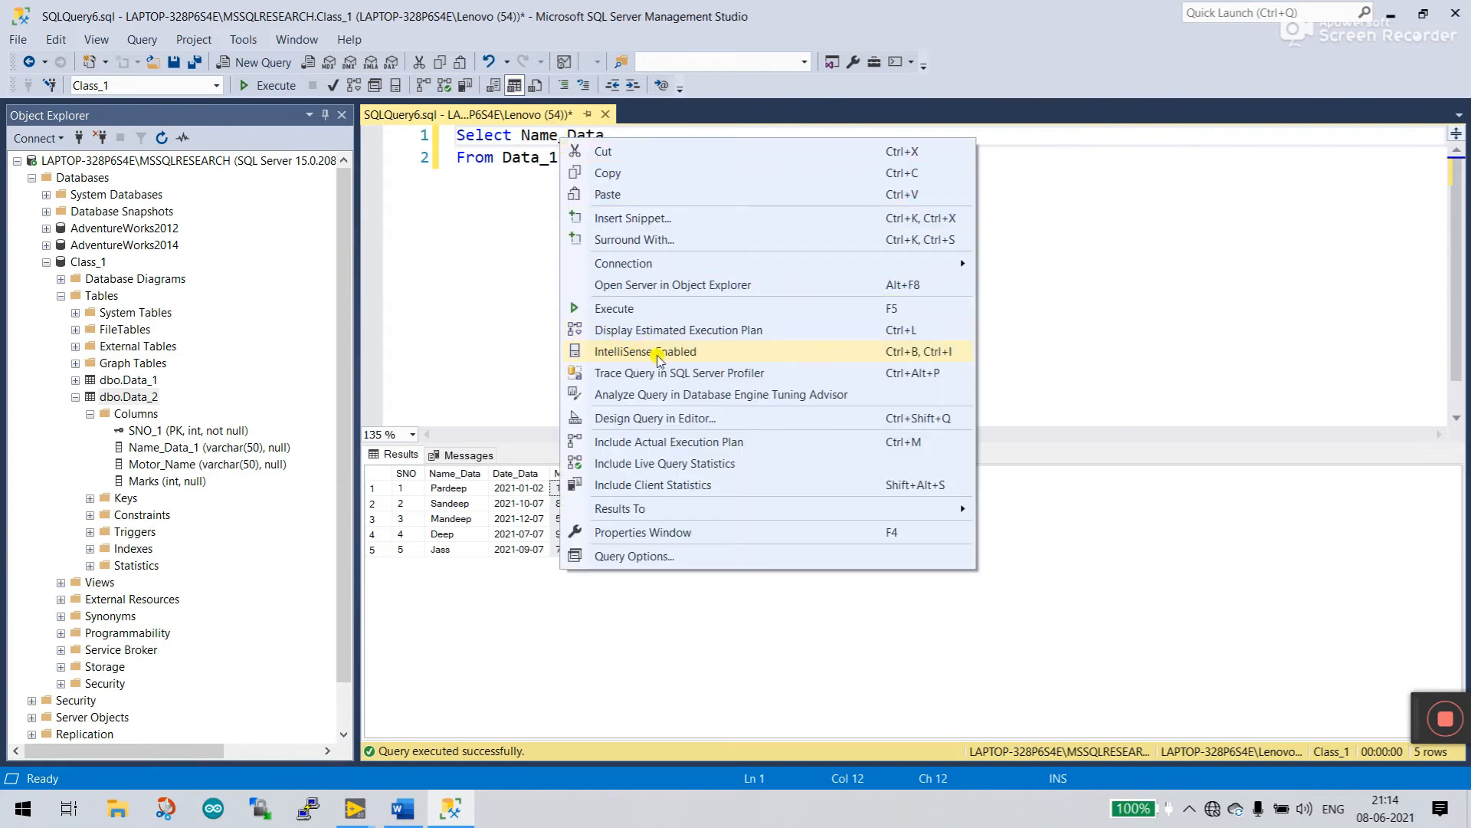
{"action": "left_click", "coordinate": [645, 351]}
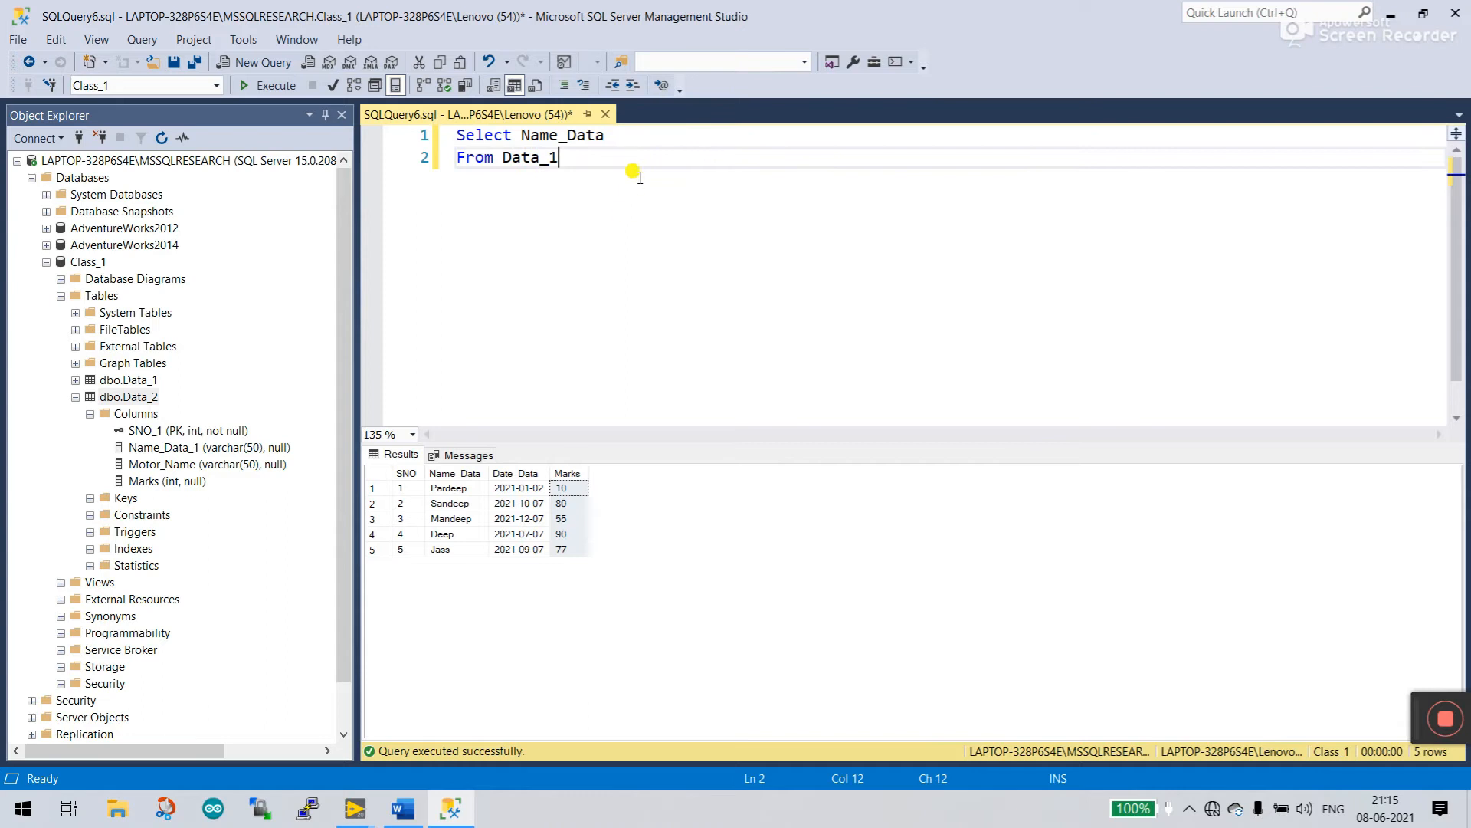
Step: Alias Name_Data as Employee, followed by a comma
{"action": "left_click", "coordinate": [608, 135]}
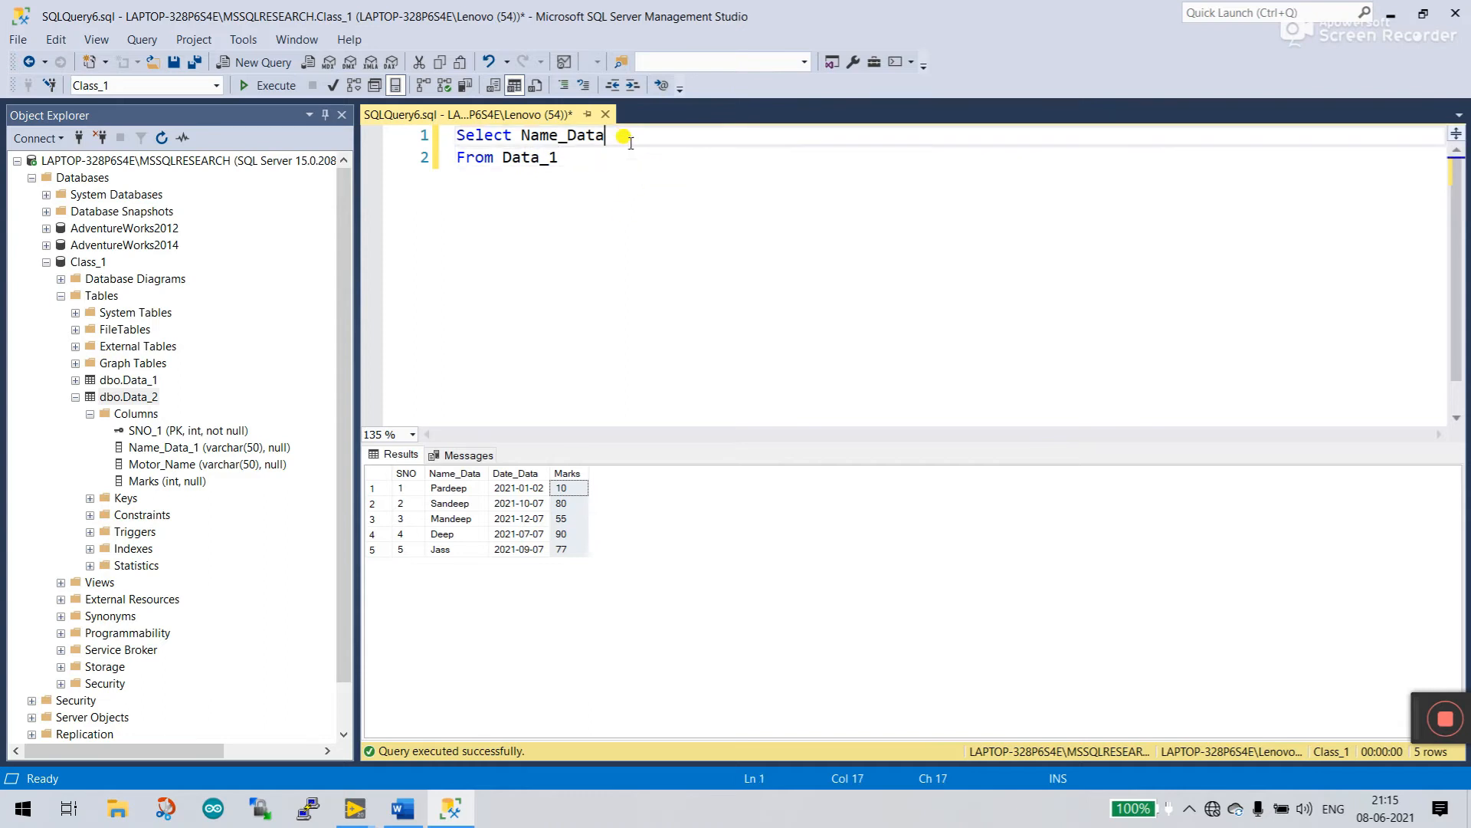
{"action": "type", "text": "as"}
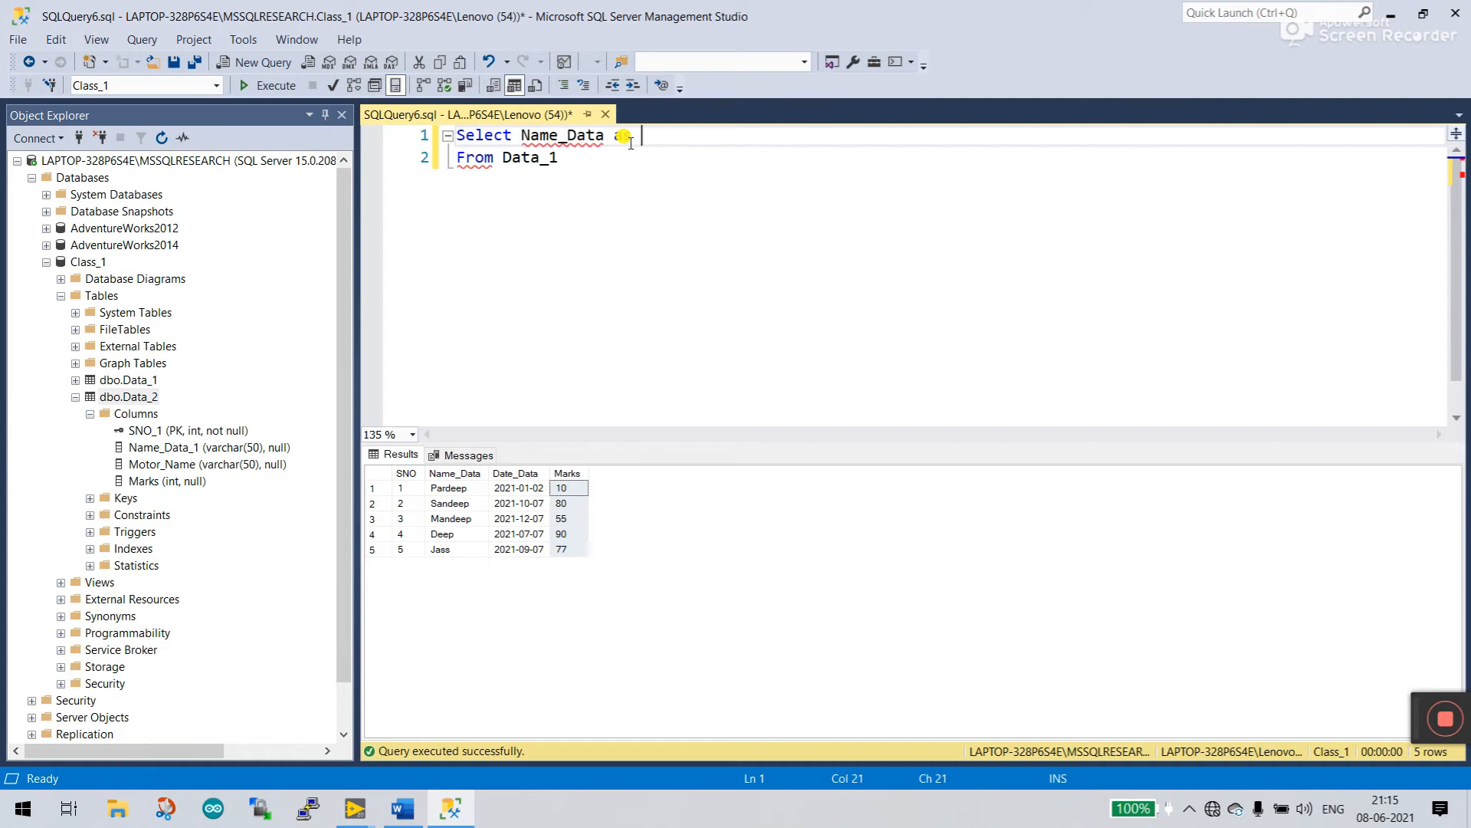
{"action": "type", "text": "as"}
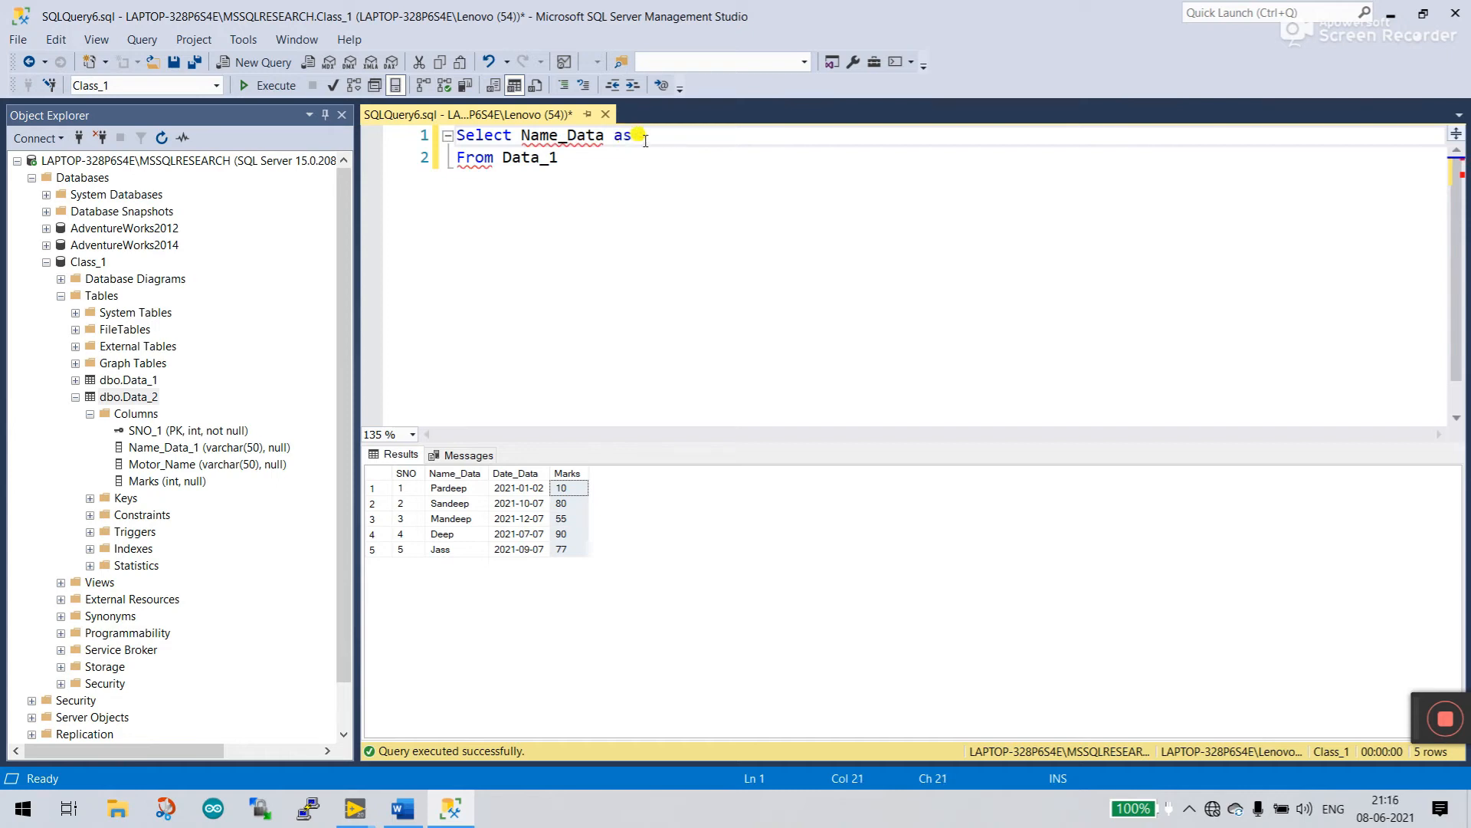
{"action": "type", "text": "3m"}
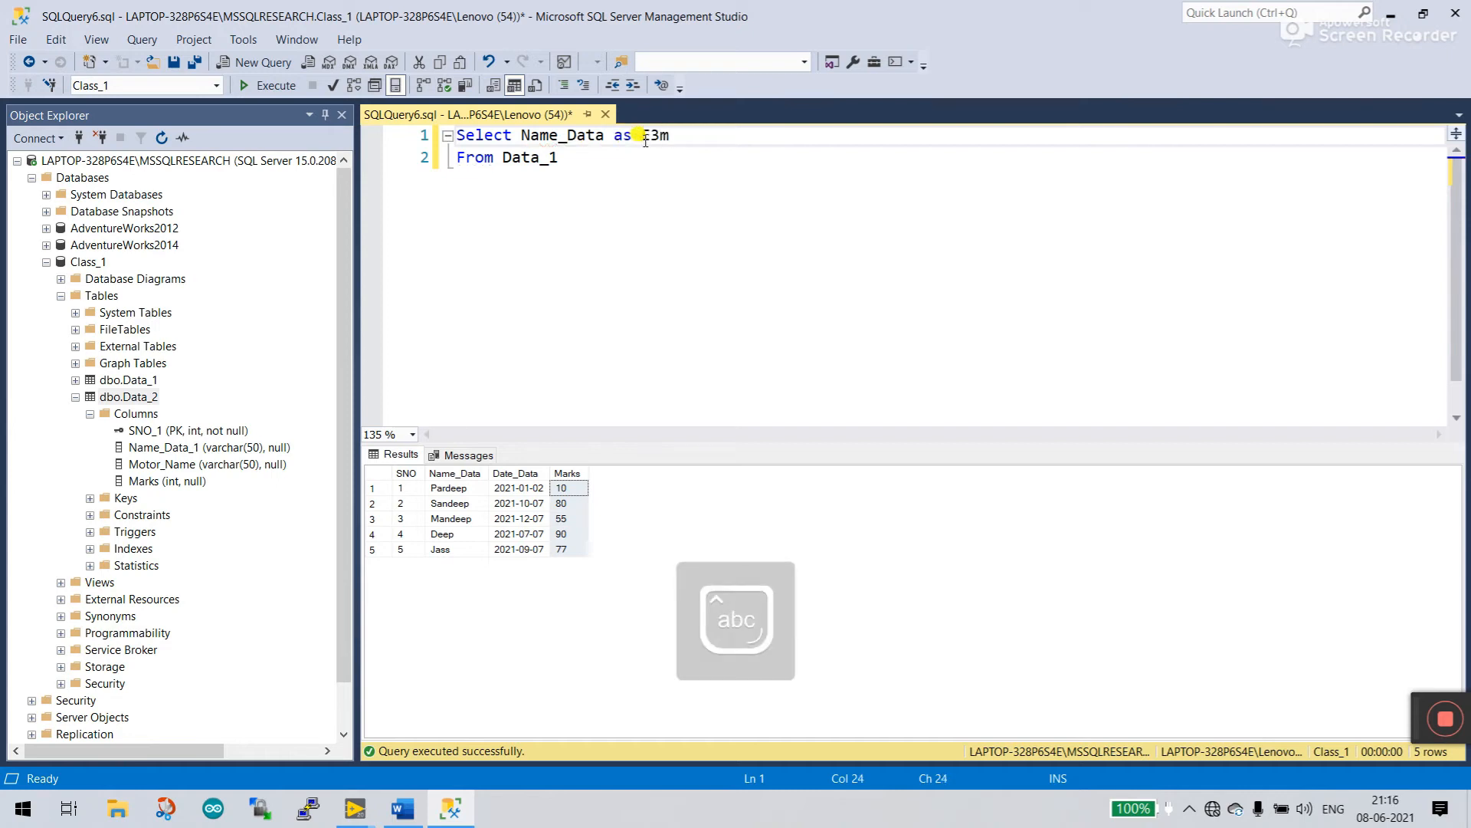
{"action": "key", "text": "Backspace"}
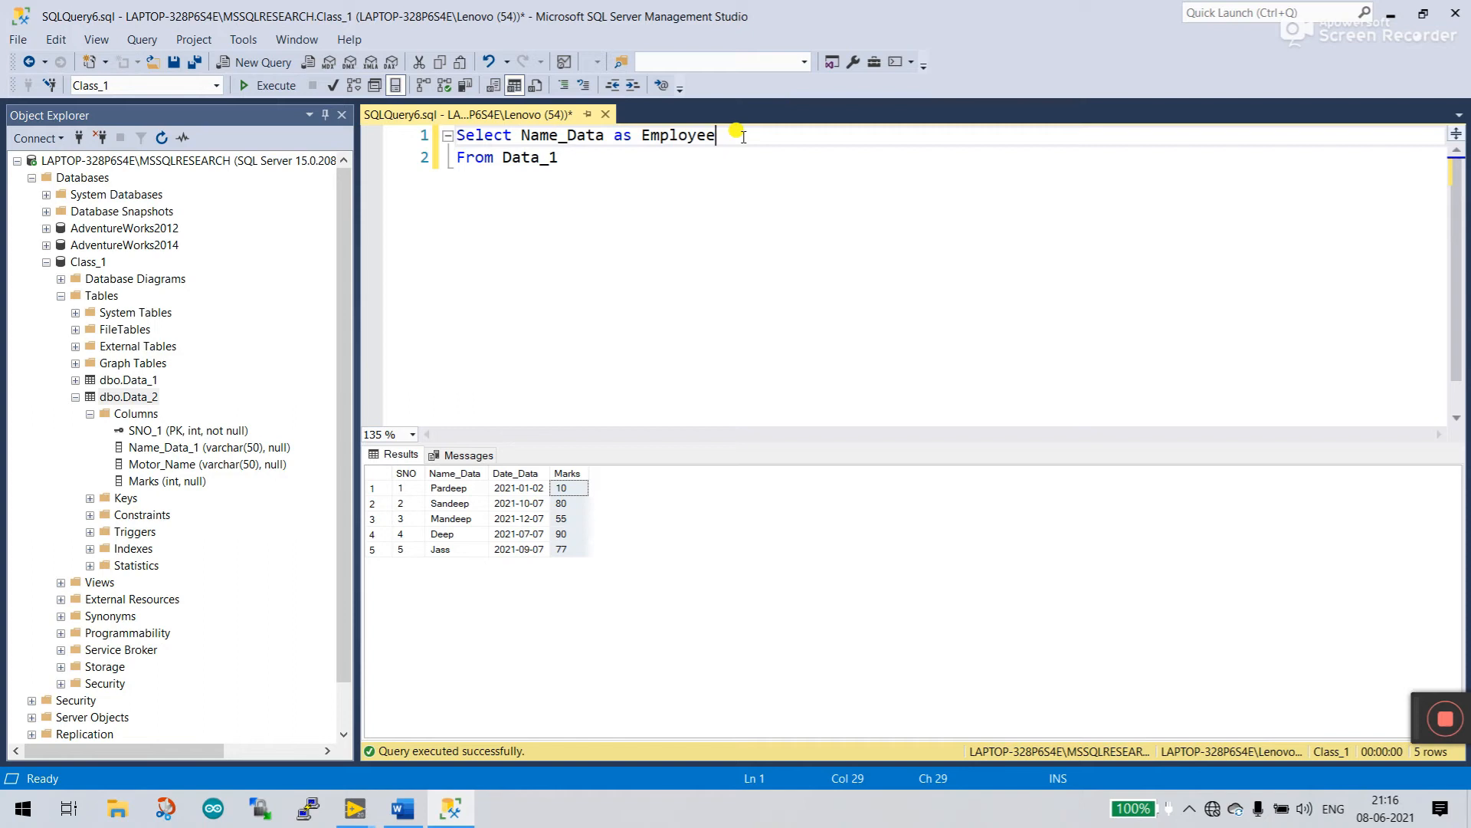
{"action": "type", "text": ","}
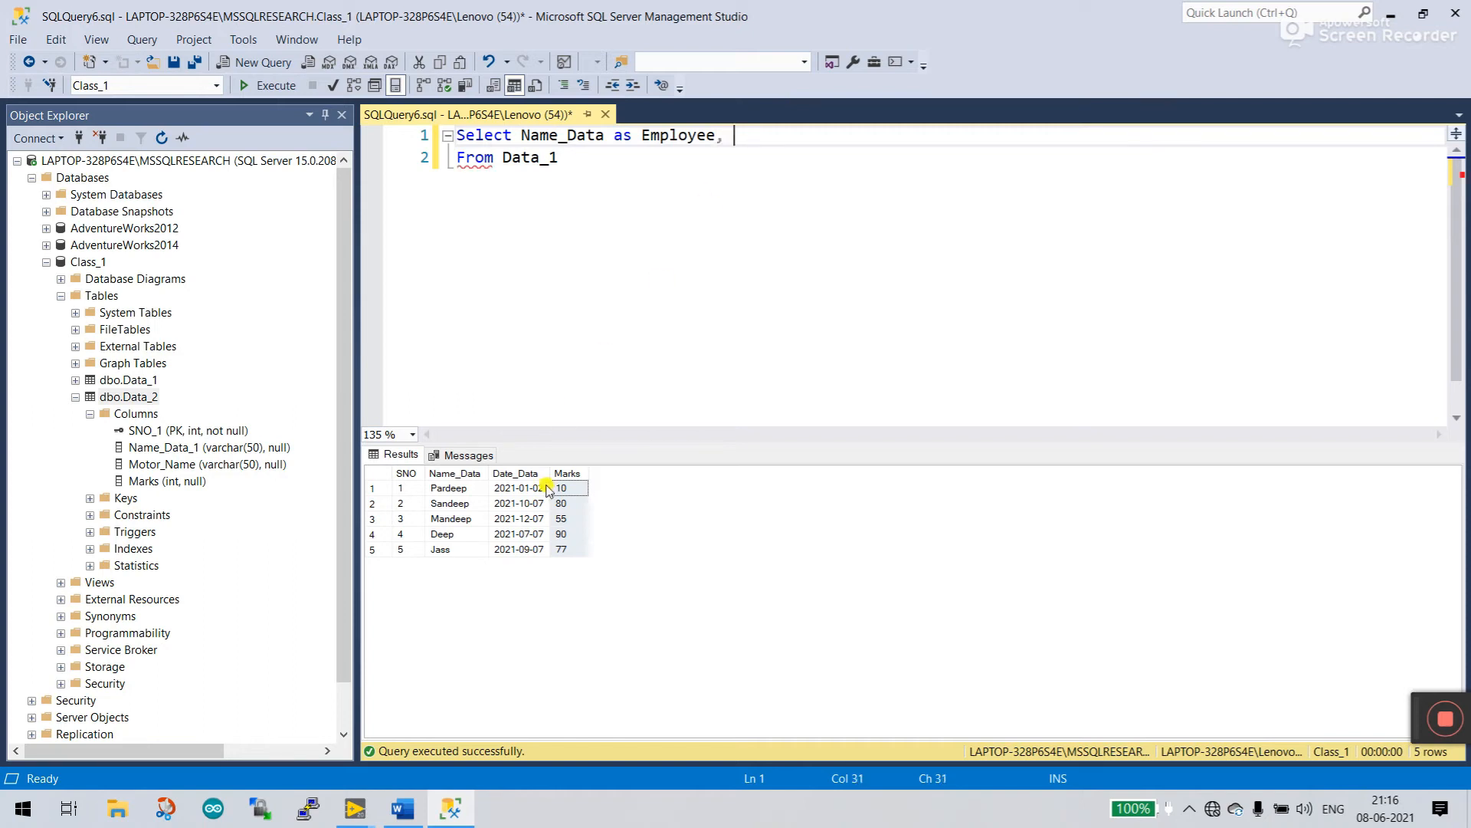
Step: Add Date_Data aliased as OLD_Date to the column list
{"action": "type", "text": "Date_Data as"}
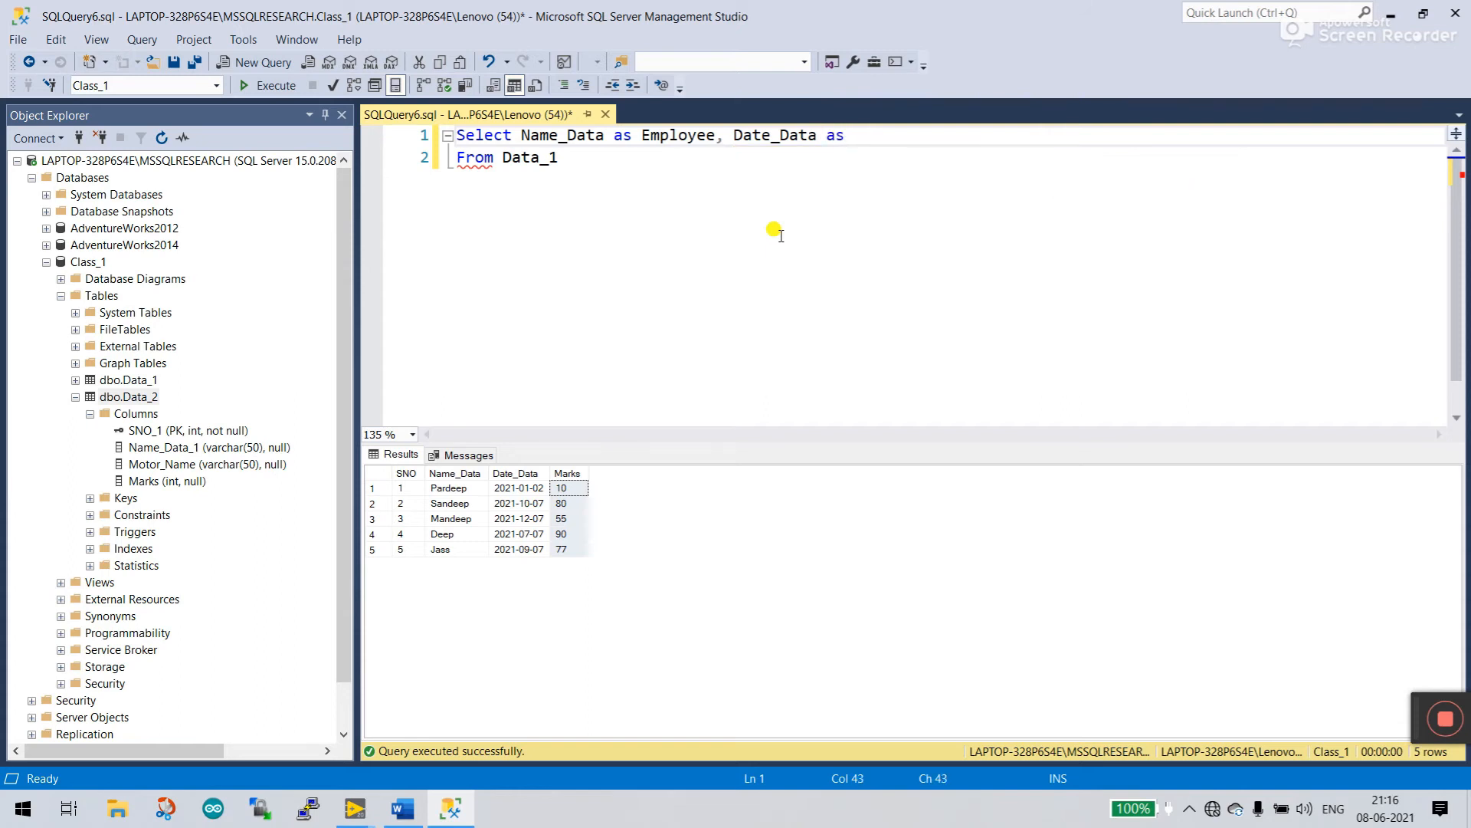
{"action": "left_click", "coordinate": [843, 135]}
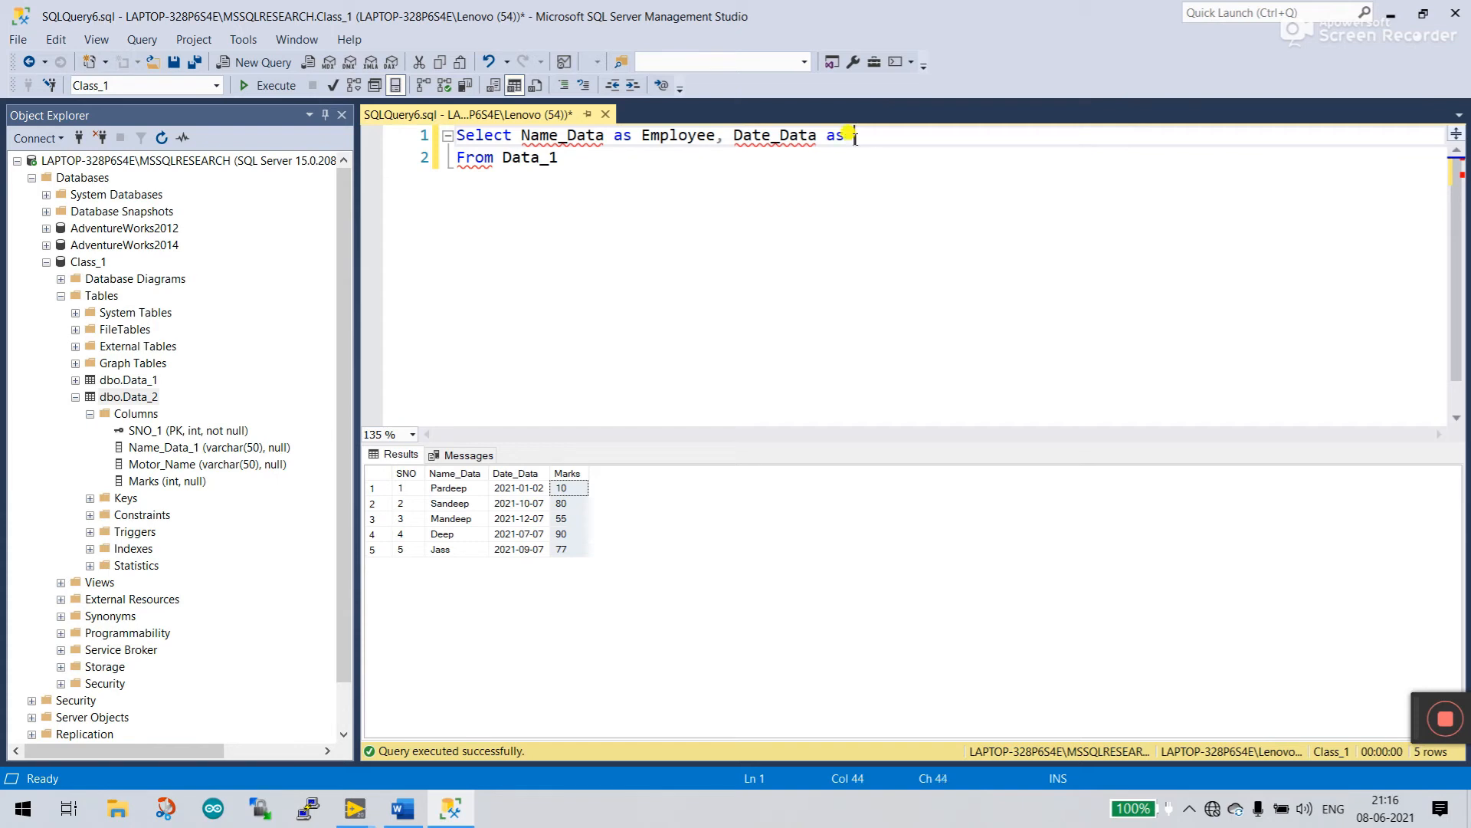
{"action": "type", "text": "OLDd"}
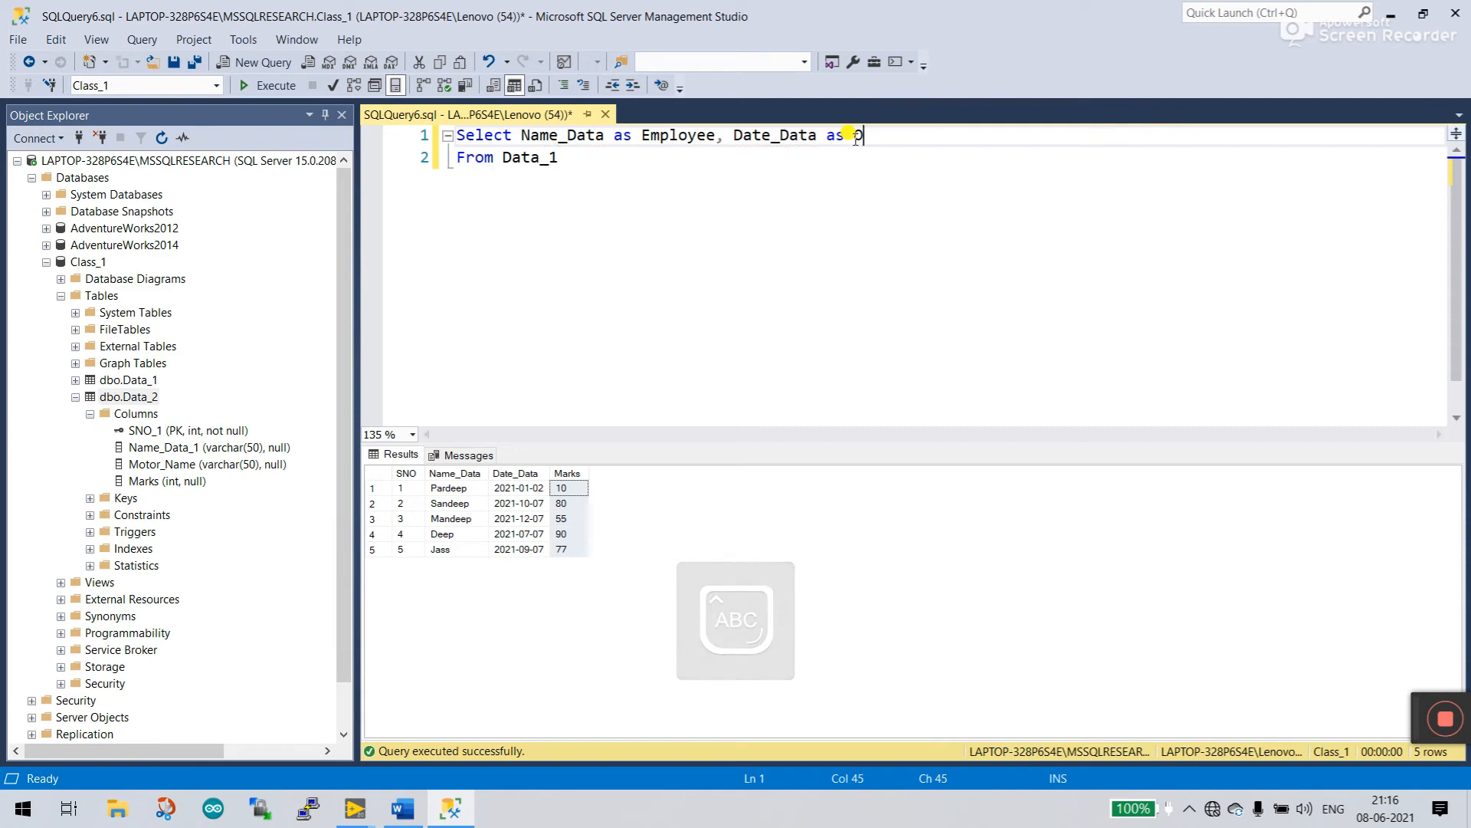
{"action": "type", "text": "LD"}
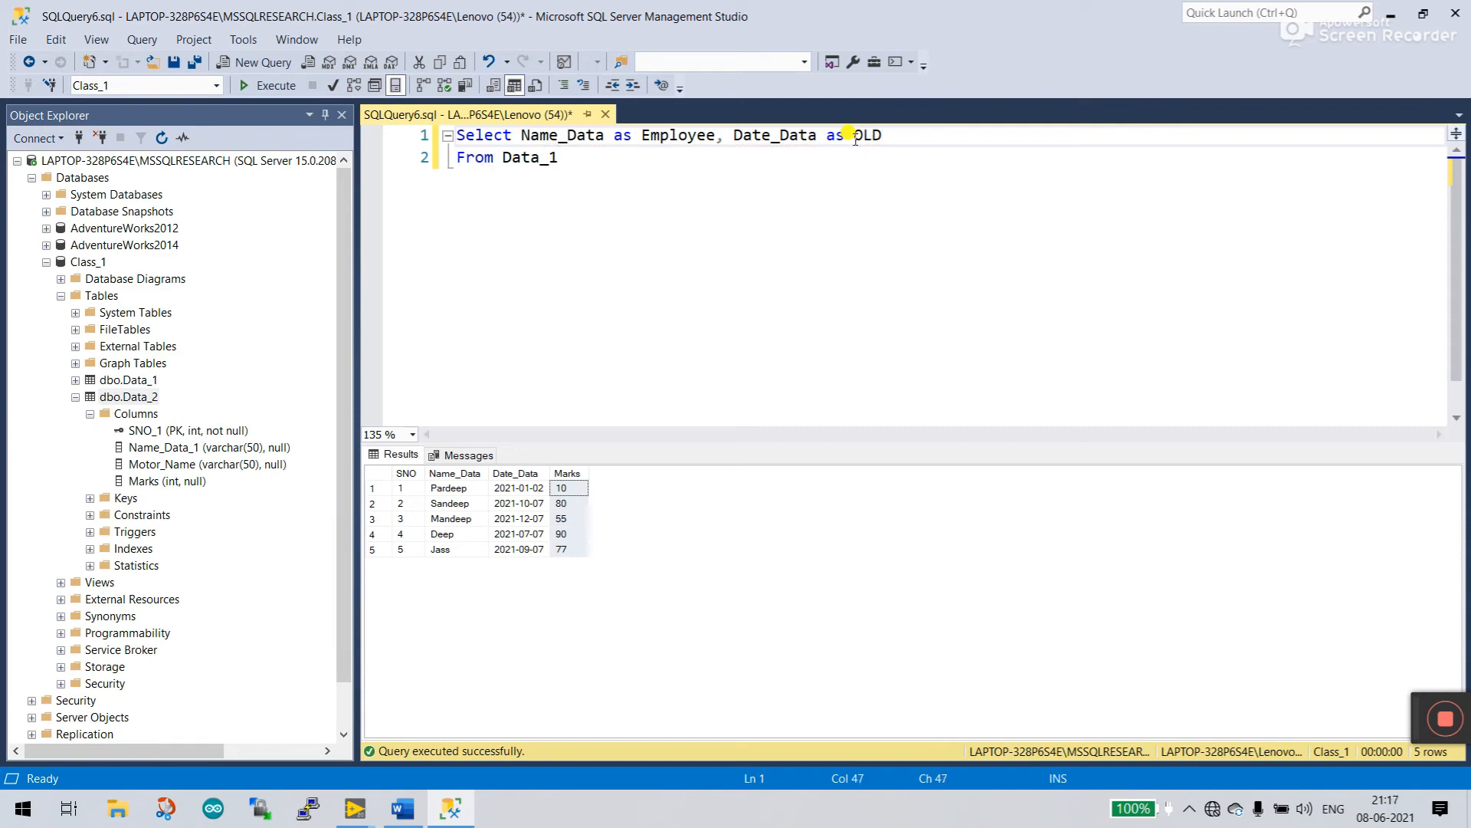
{"action": "type", "text": "ate"}
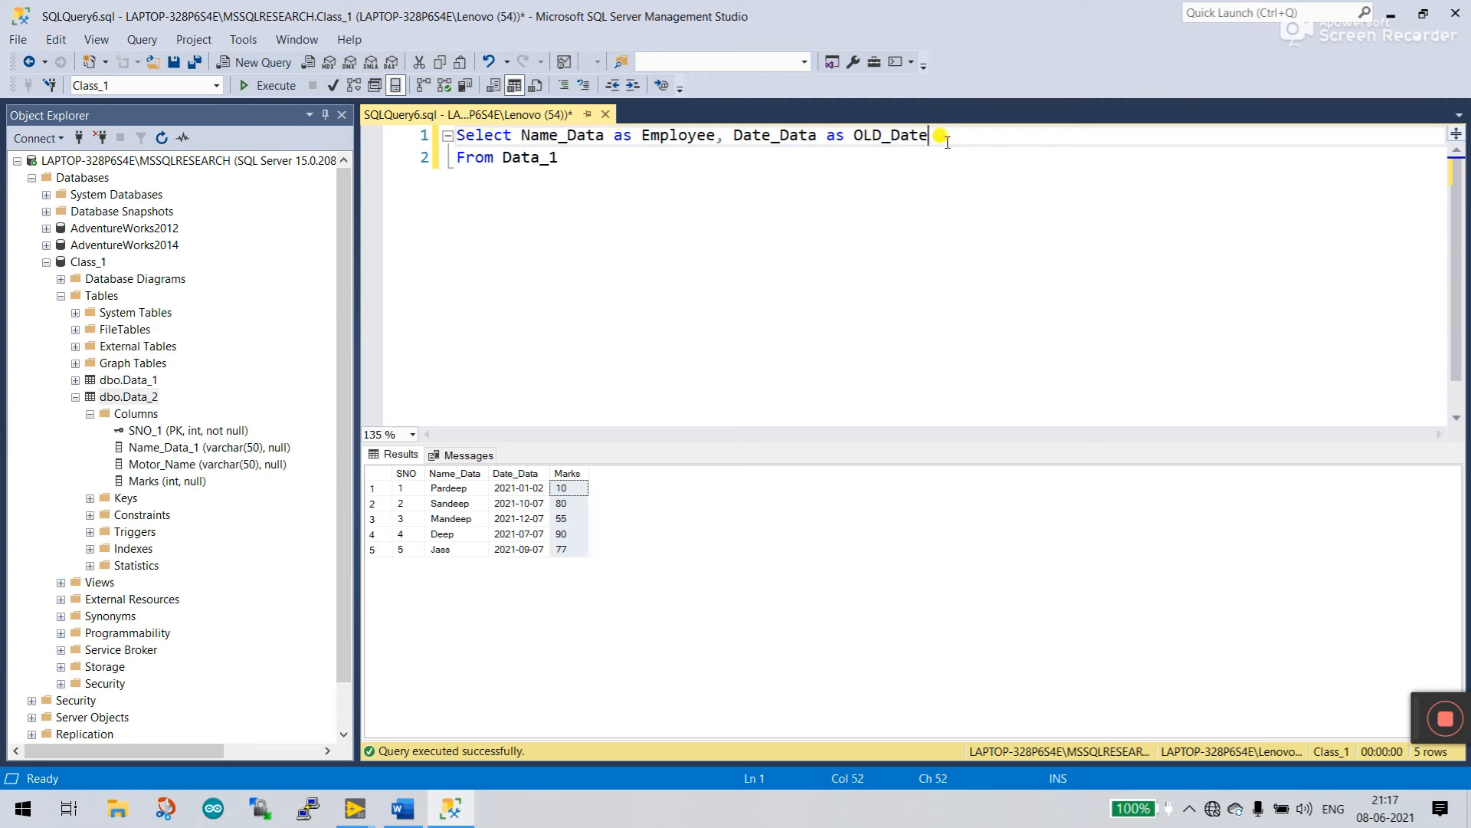
{"action": "mouse_move", "coordinate": [841, 316]}
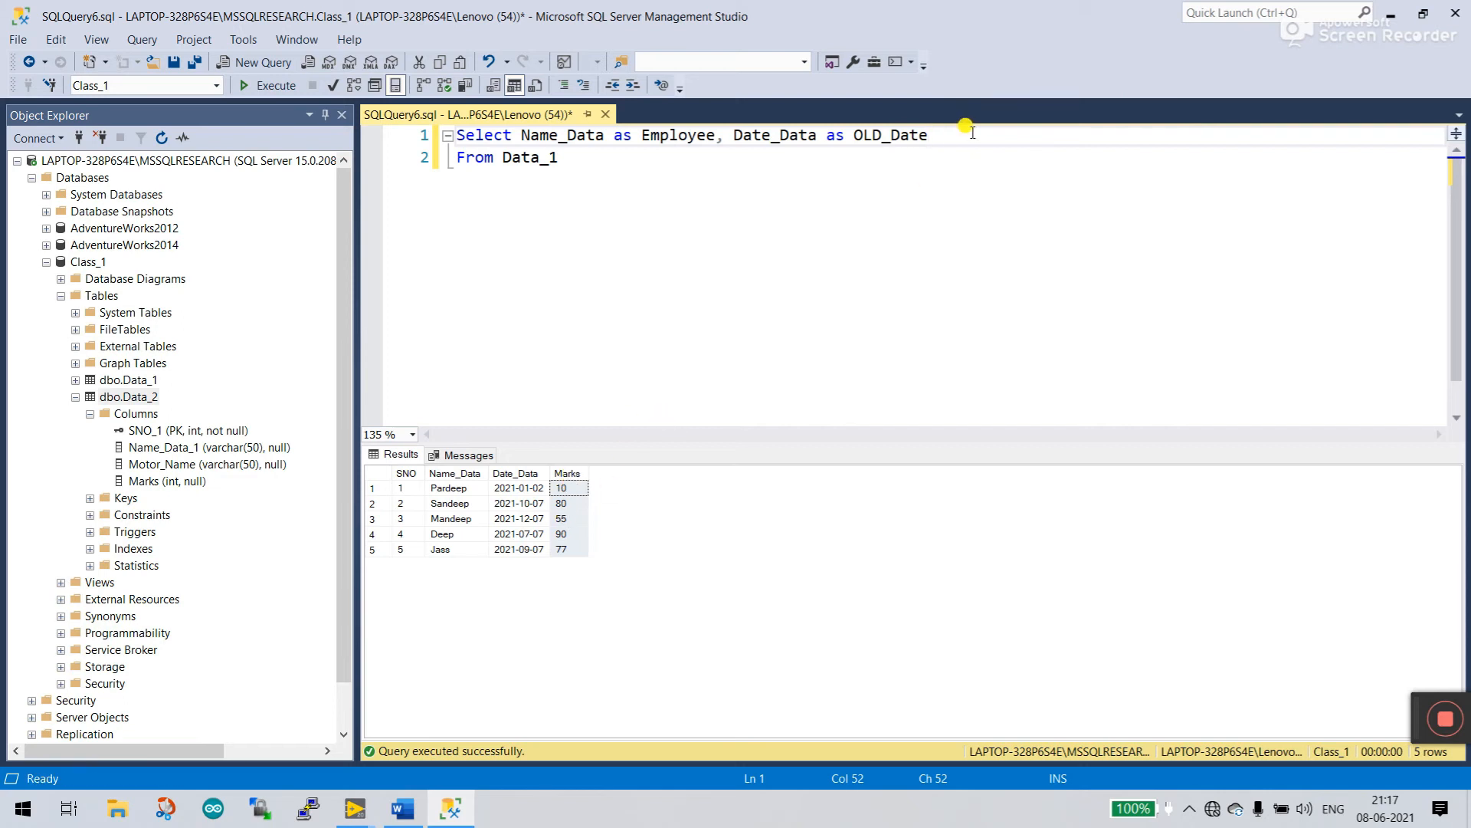
Step: Add Marks aliased as Employee_Record, correcting the mistyped alias ending
{"action": "type", "text": ","}
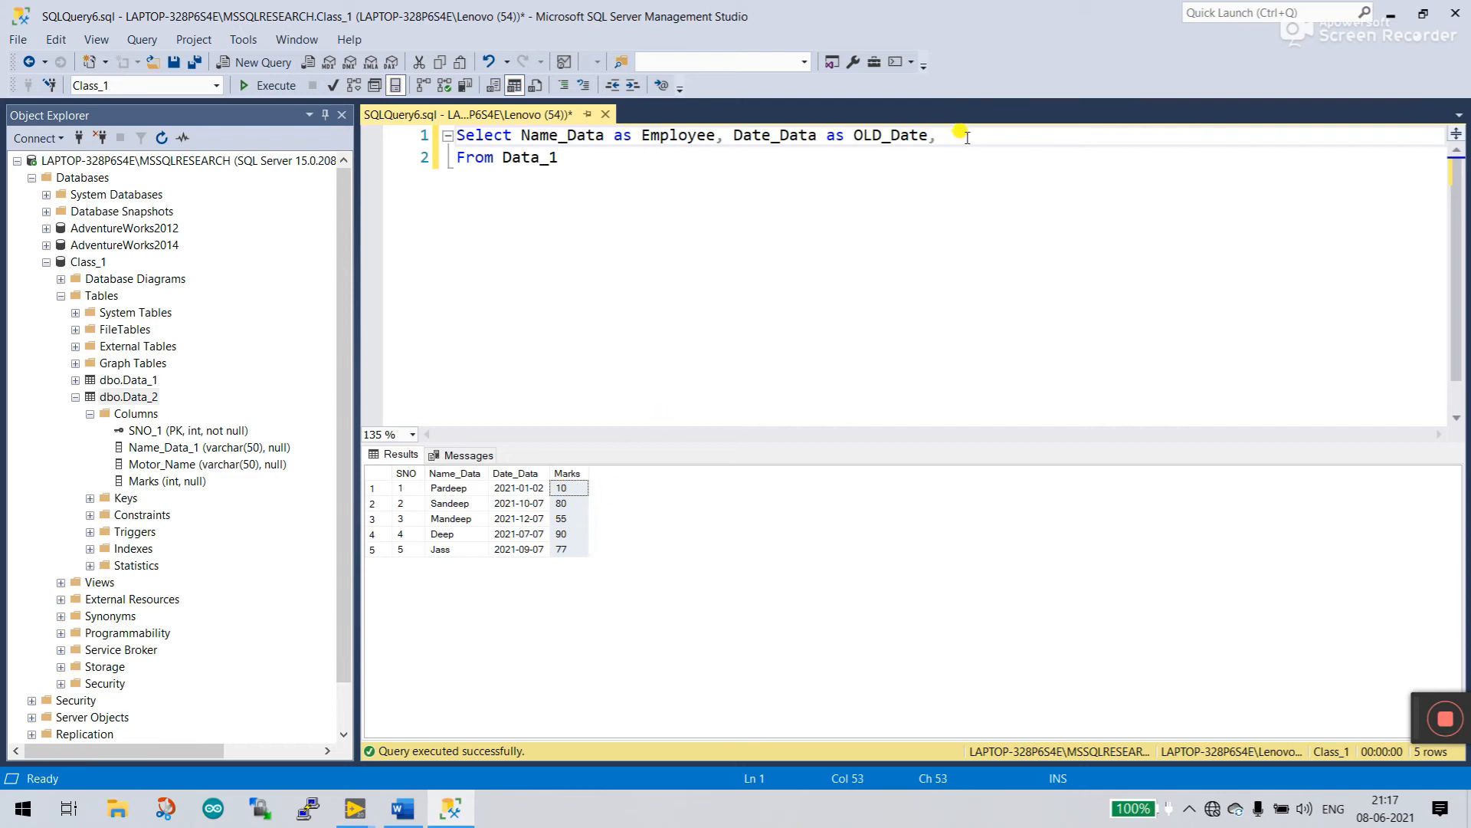
{"action": "type", "text": "M"}
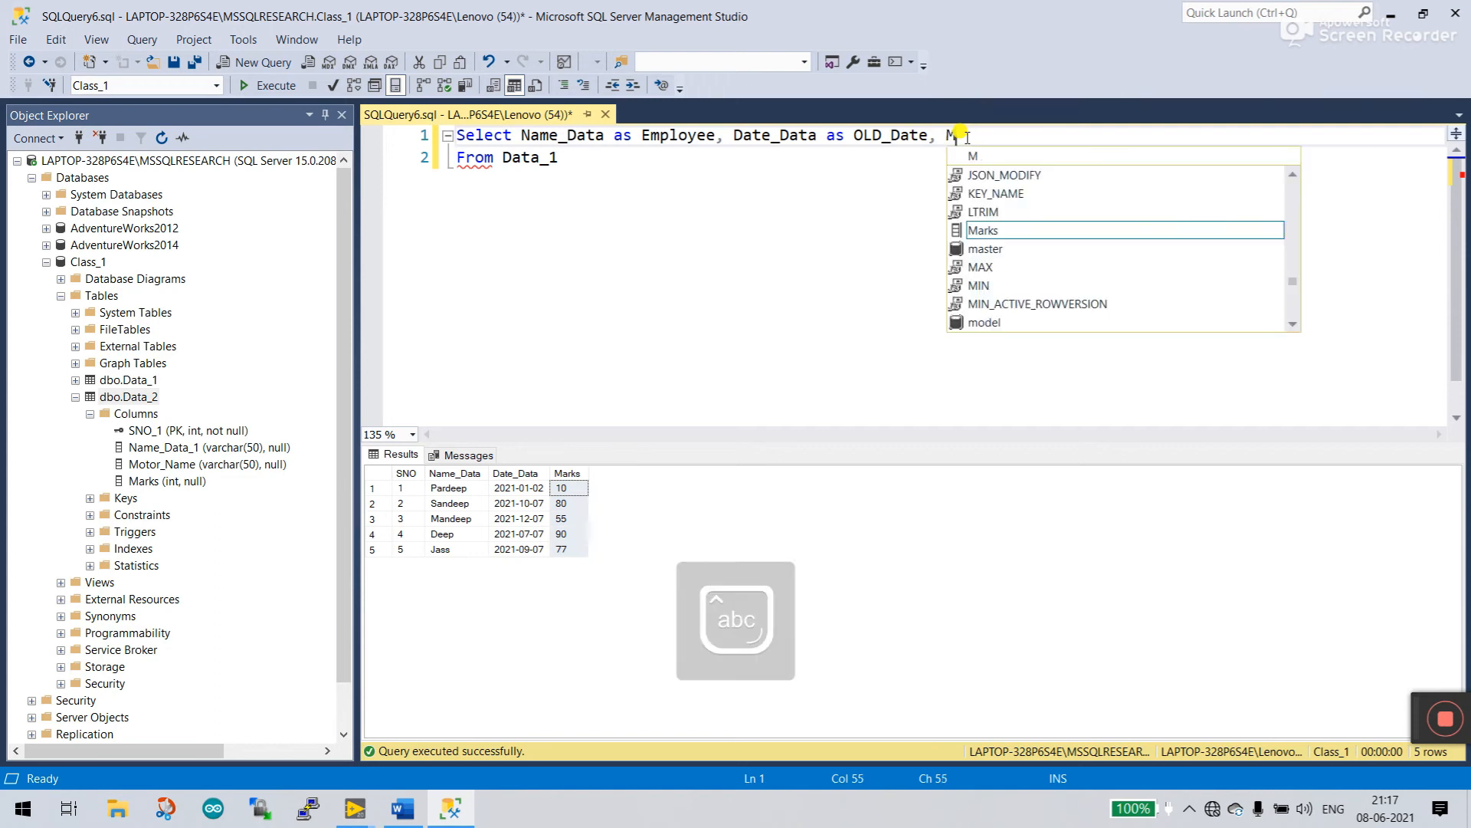
{"action": "type", "text": "arks"}
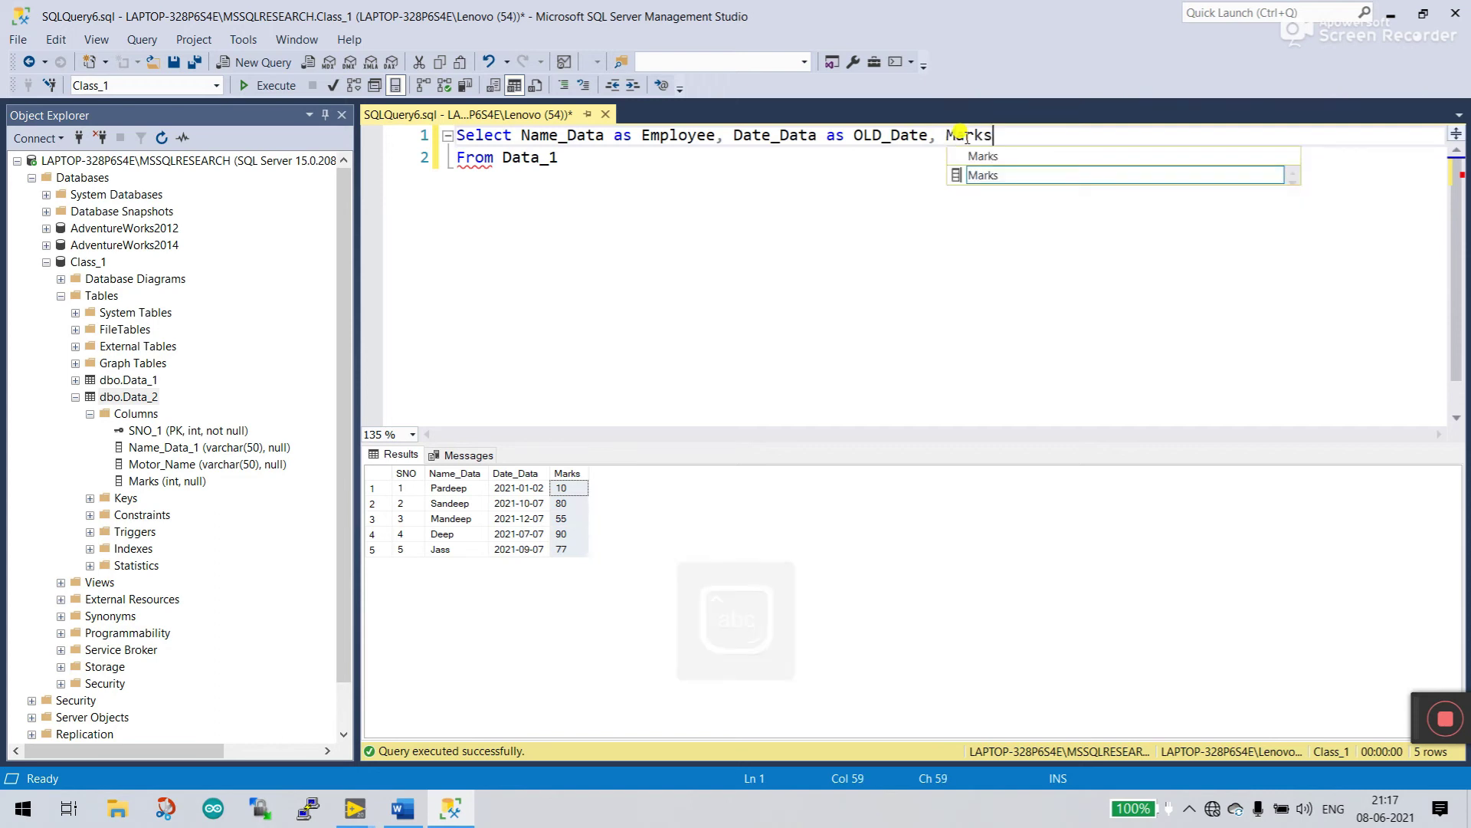
{"action": "type", "text": "as"}
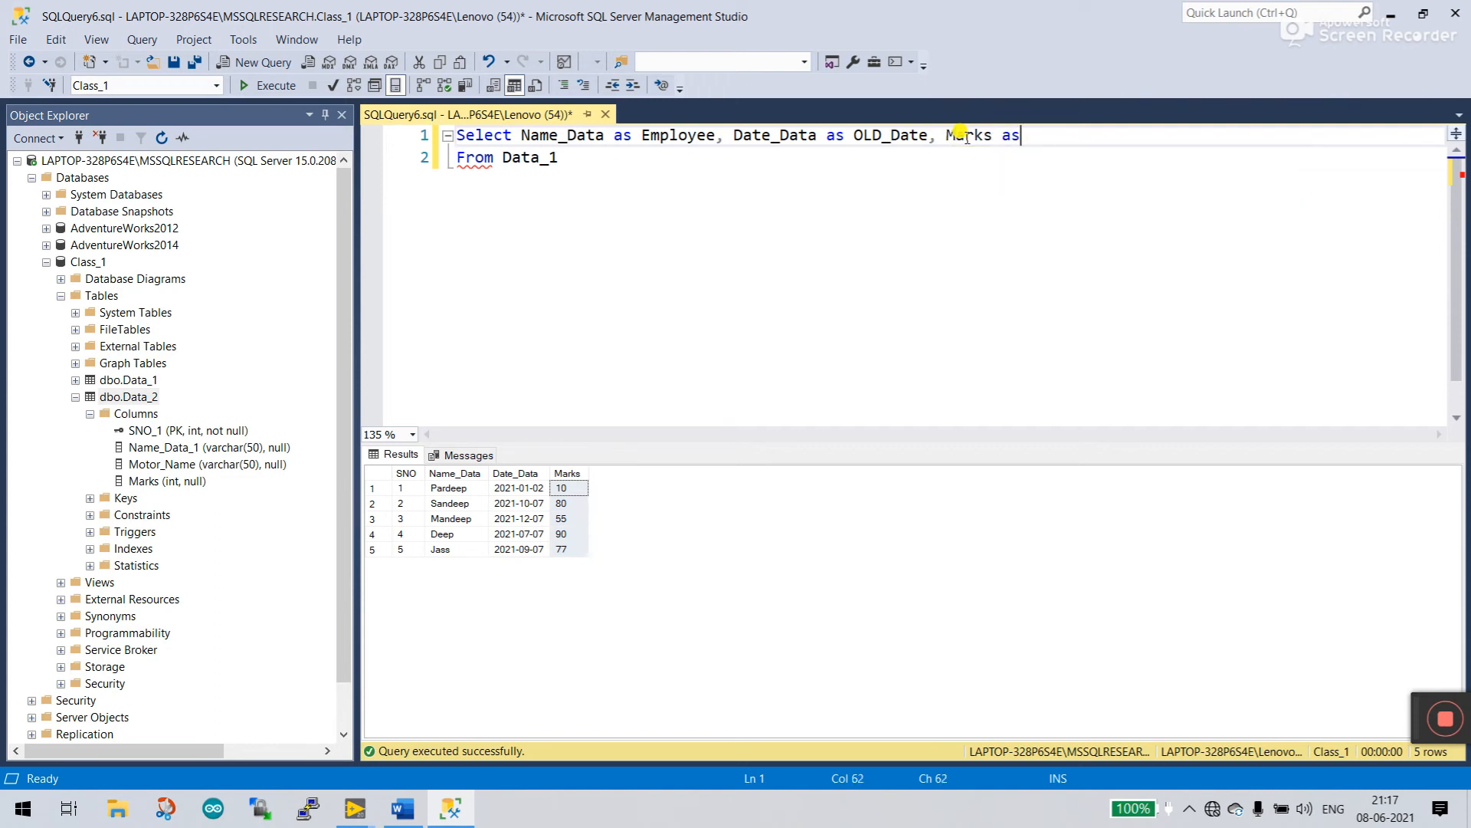
{"action": "type", "text": "Employee"}
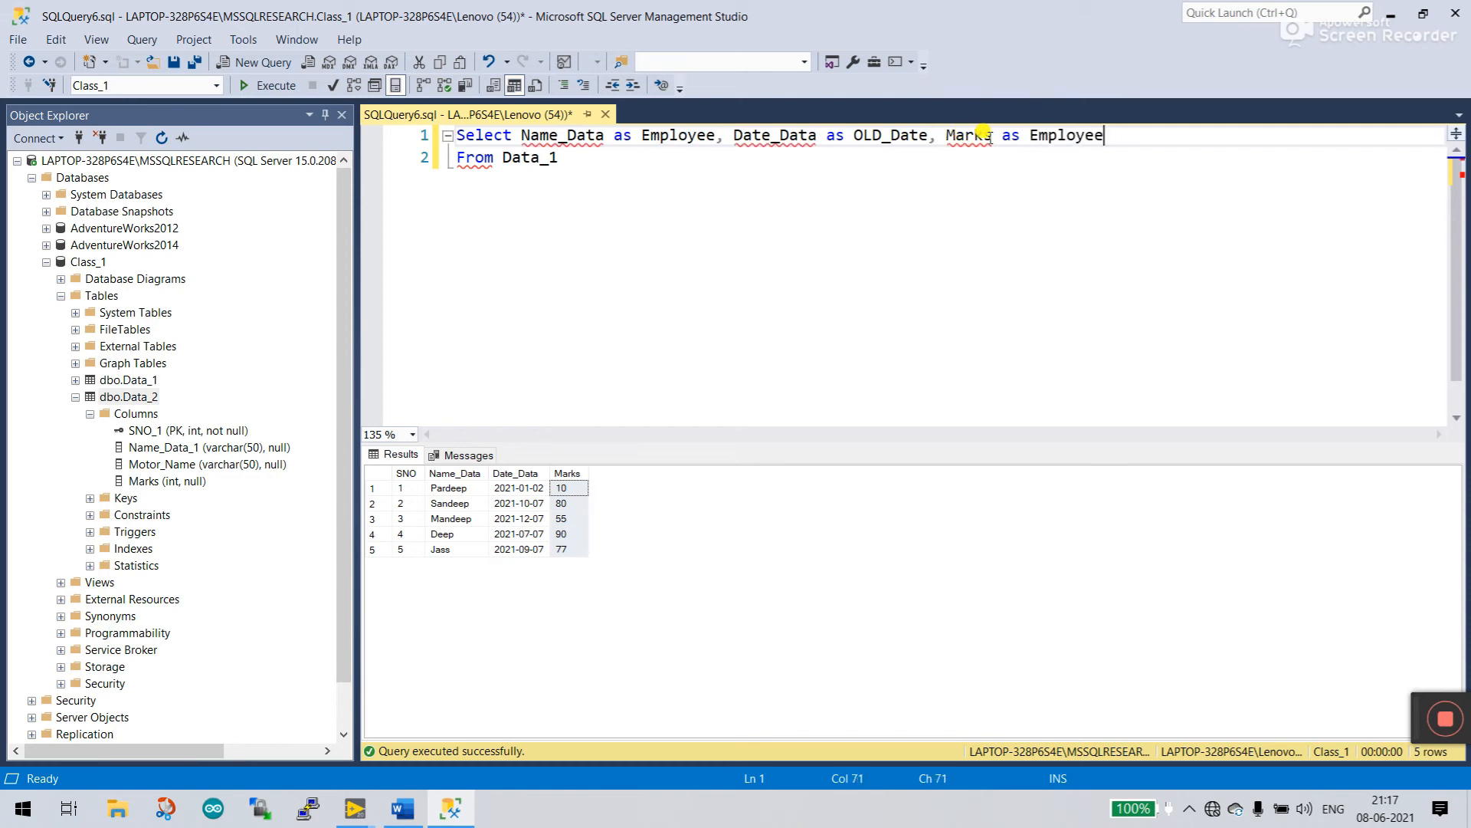
{"action": "type", "text": "_Data"}
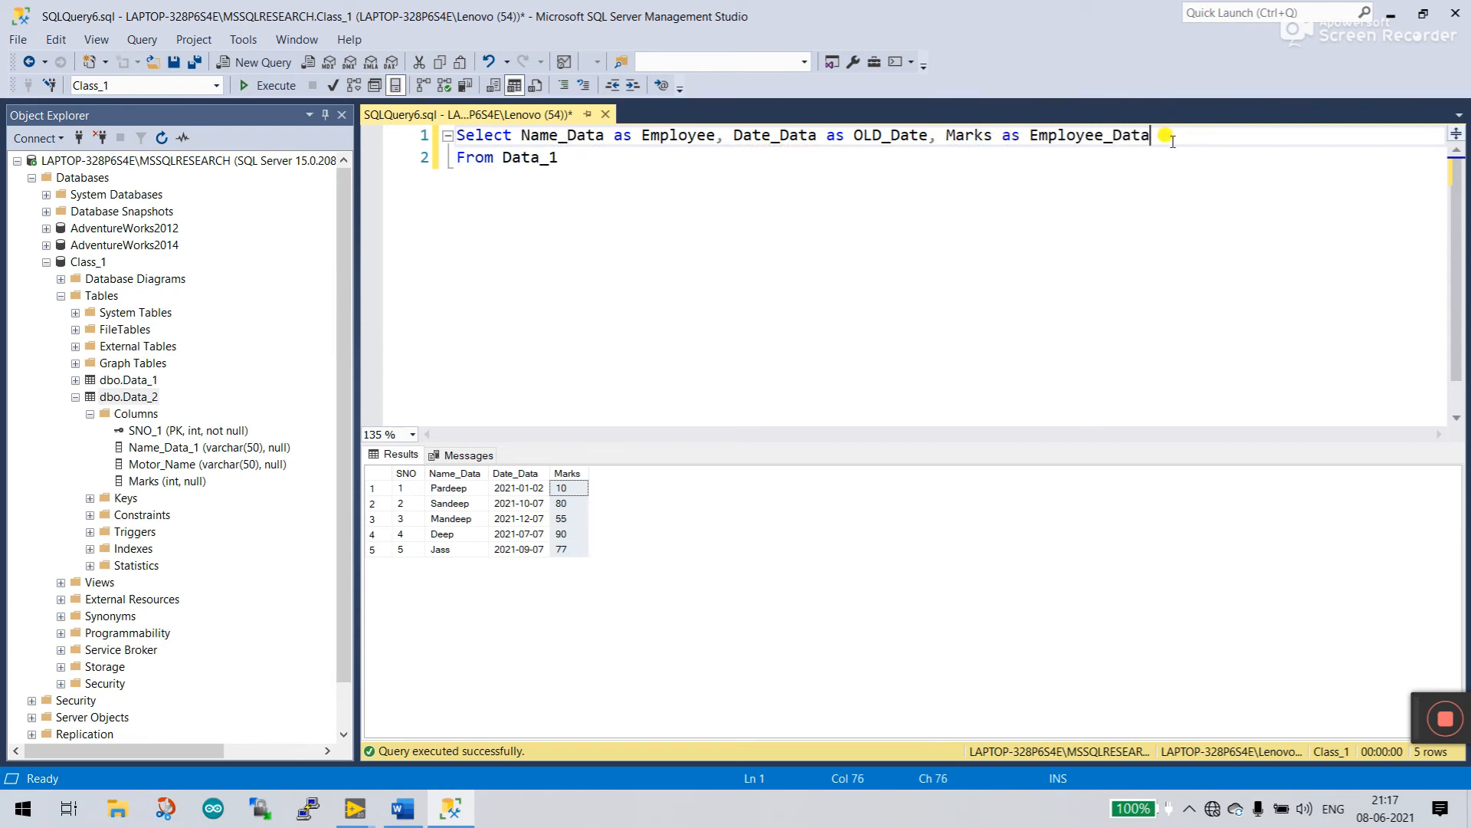
{"action": "key", "text": "BackSpace"}
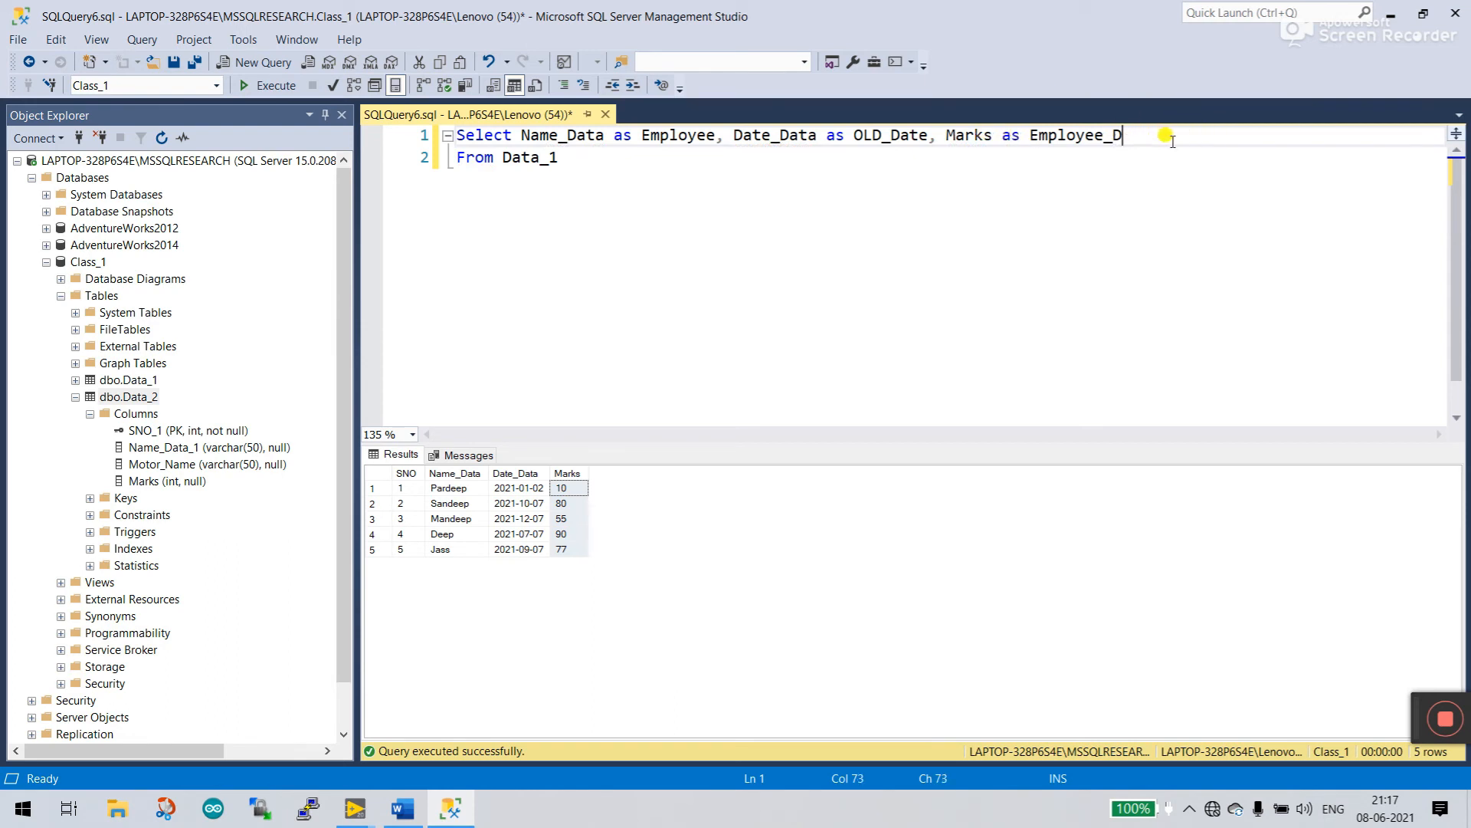
{"action": "type", "text": "ec"}
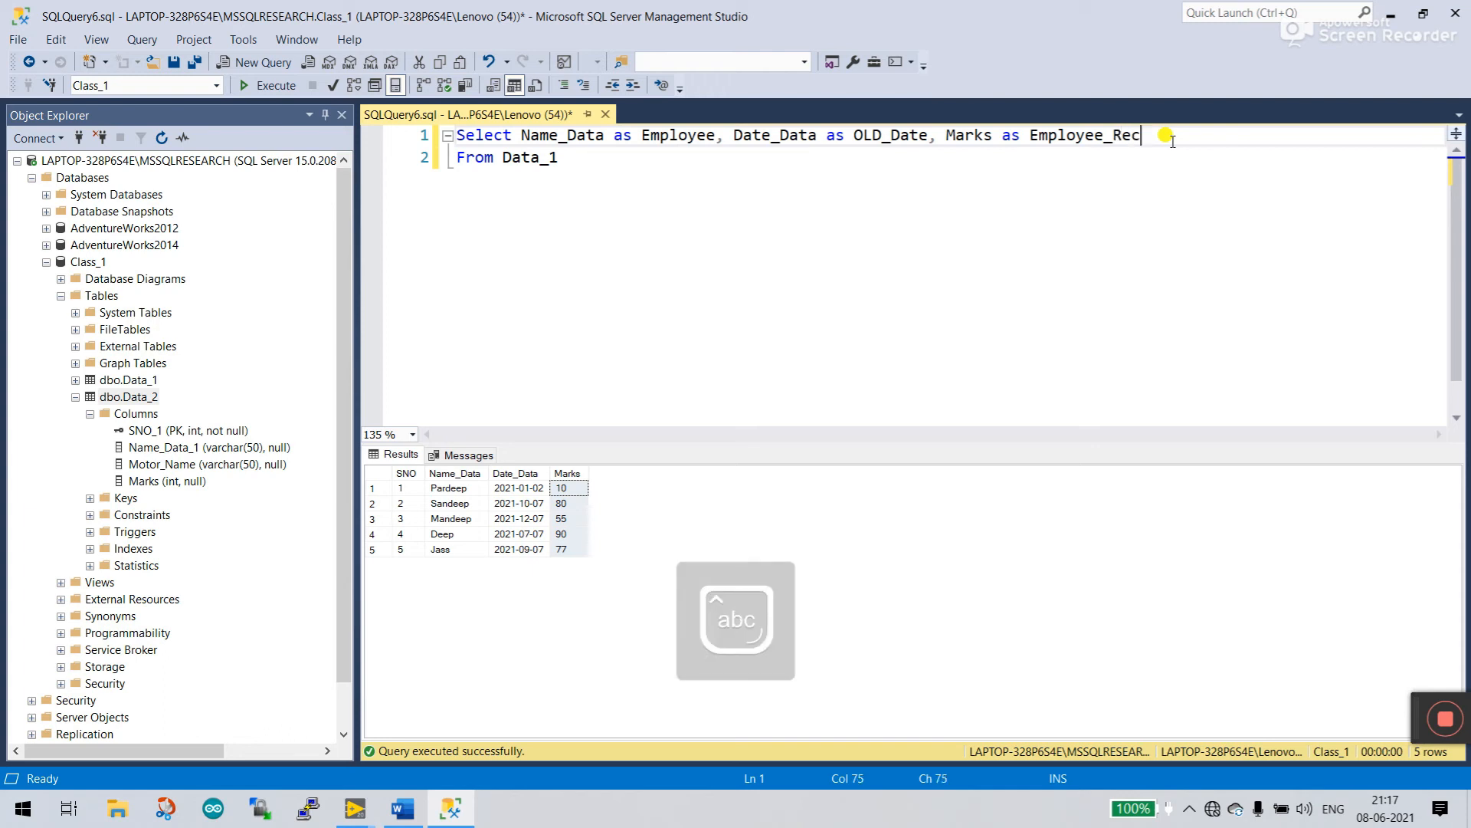
{"action": "type", "text": "ord"}
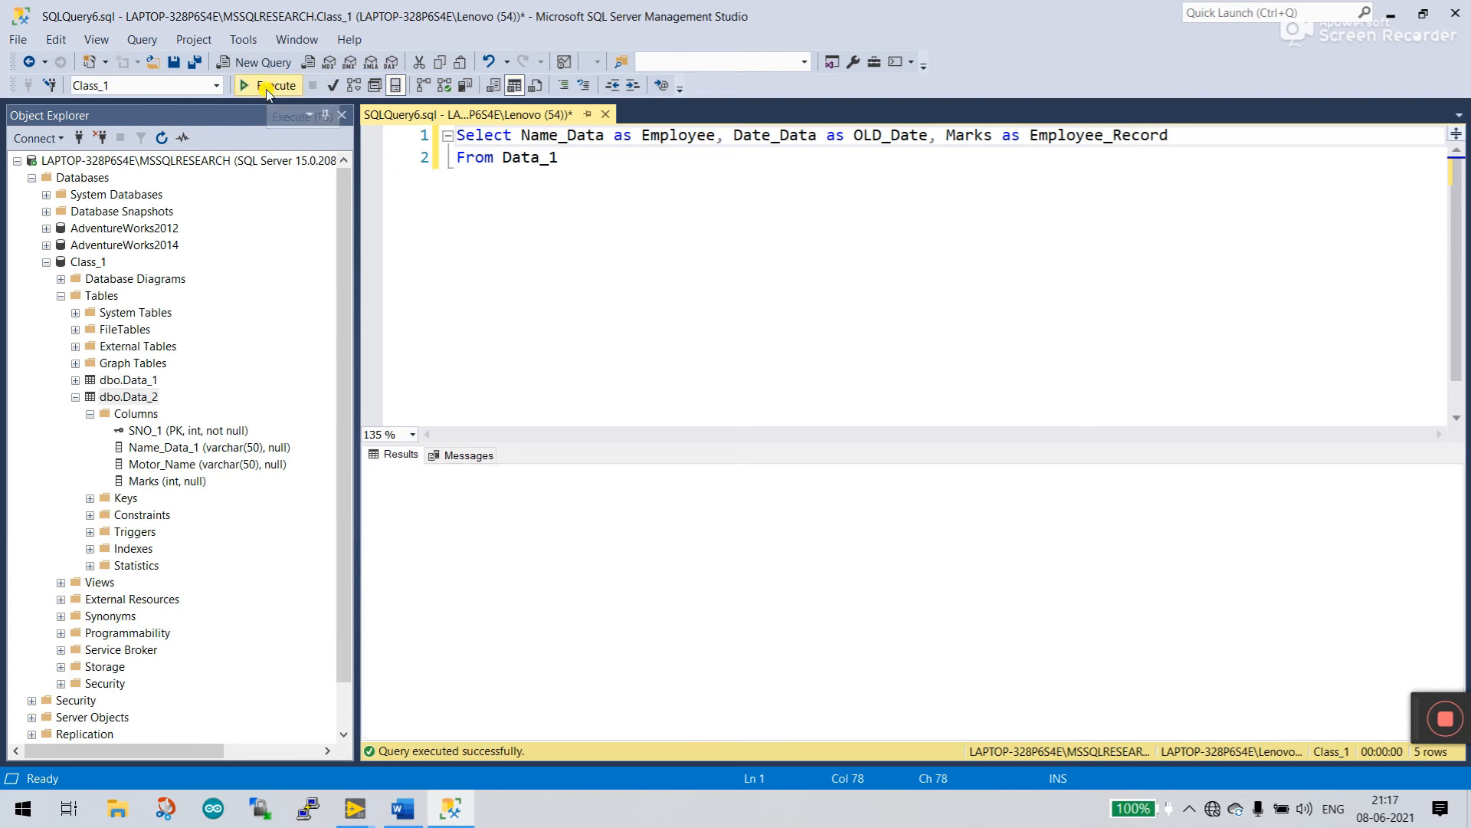
Step: Run the aliased query and inspect the Employee, OLD_Date and Employee_Record result headers
{"action": "left_click", "coordinate": [274, 86]}
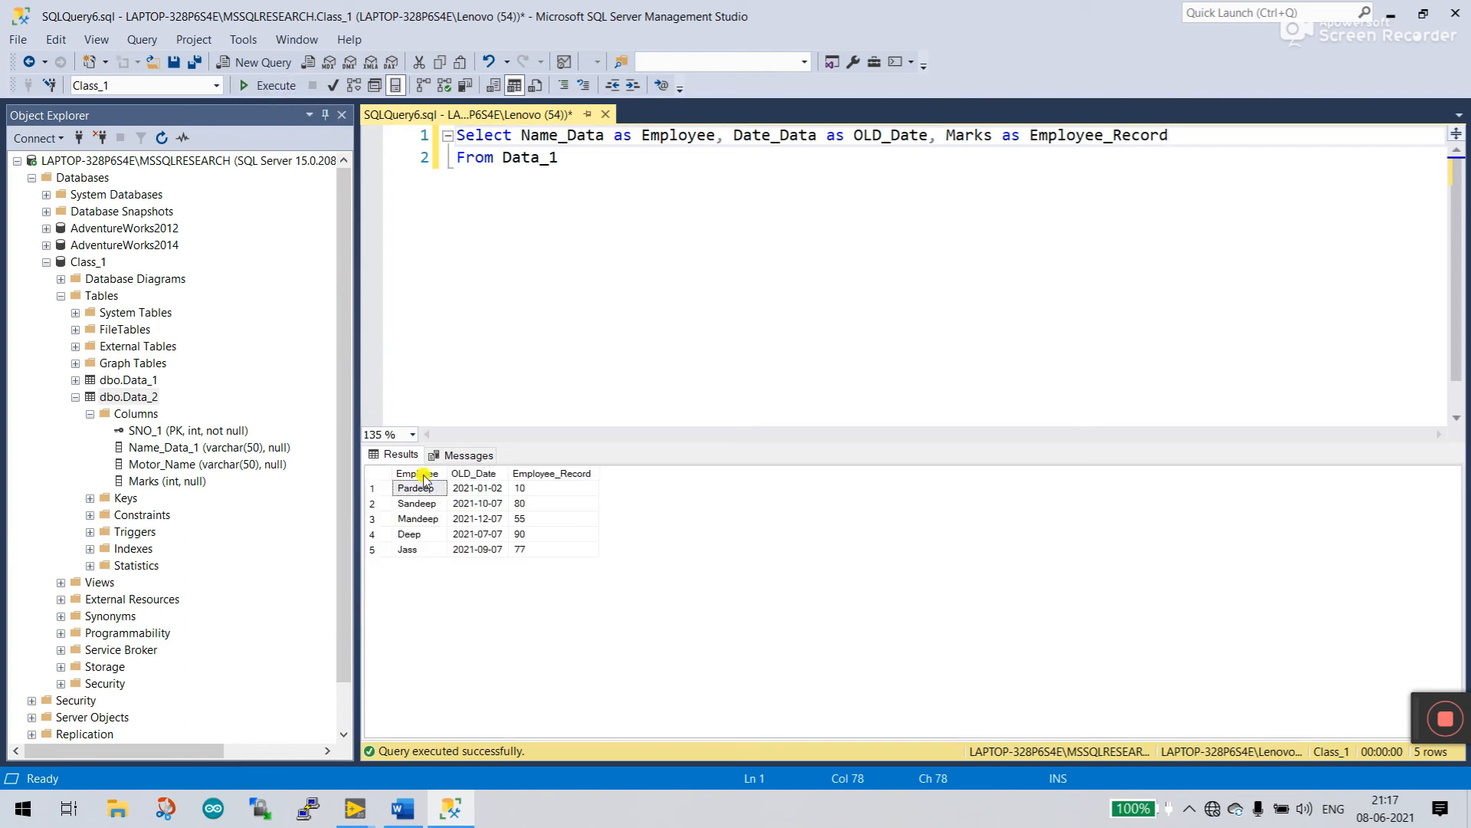
{"action": "left_click", "coordinate": [417, 474]}
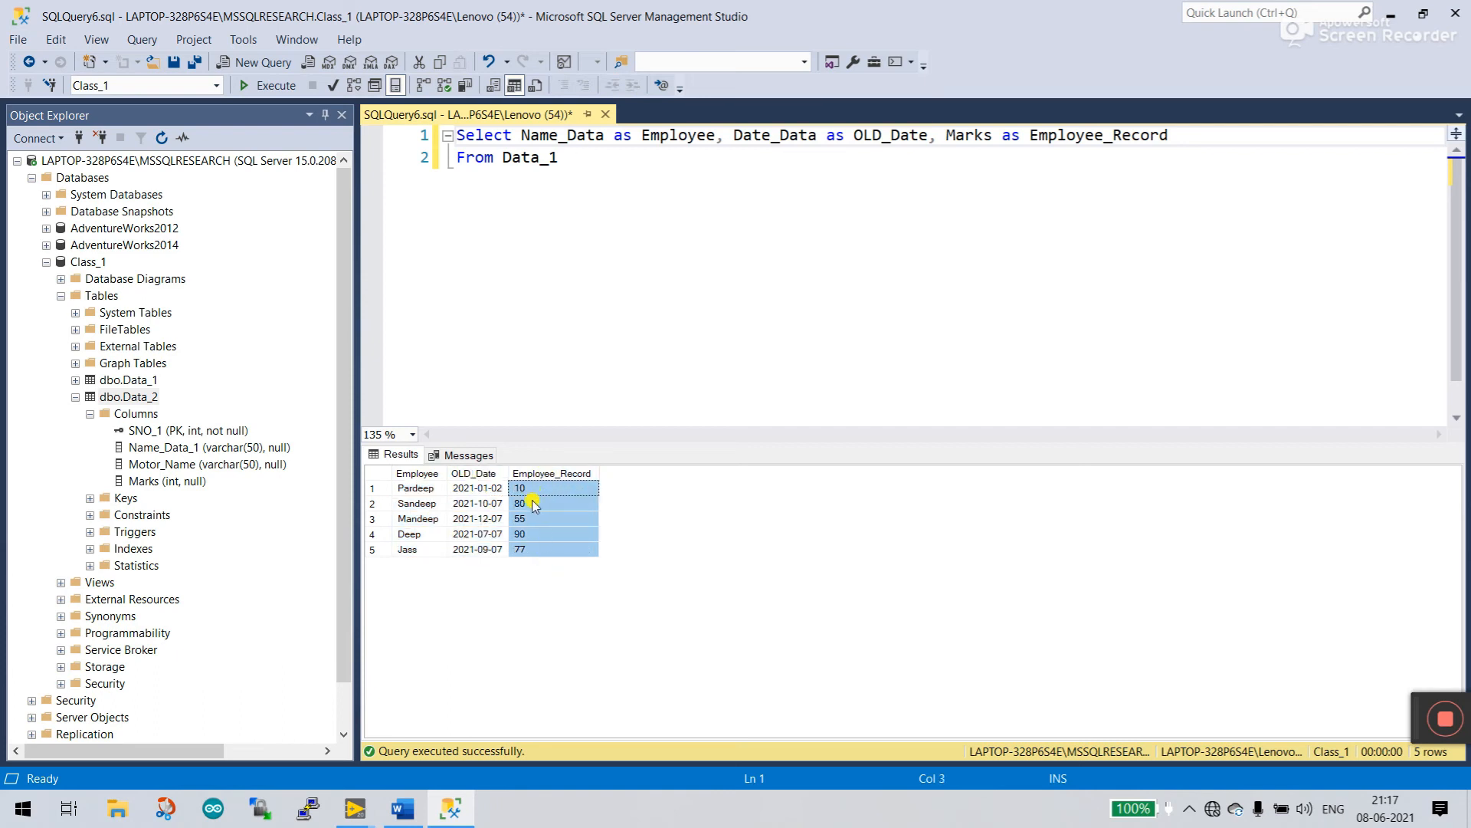
{"action": "left_click", "coordinate": [477, 488]}
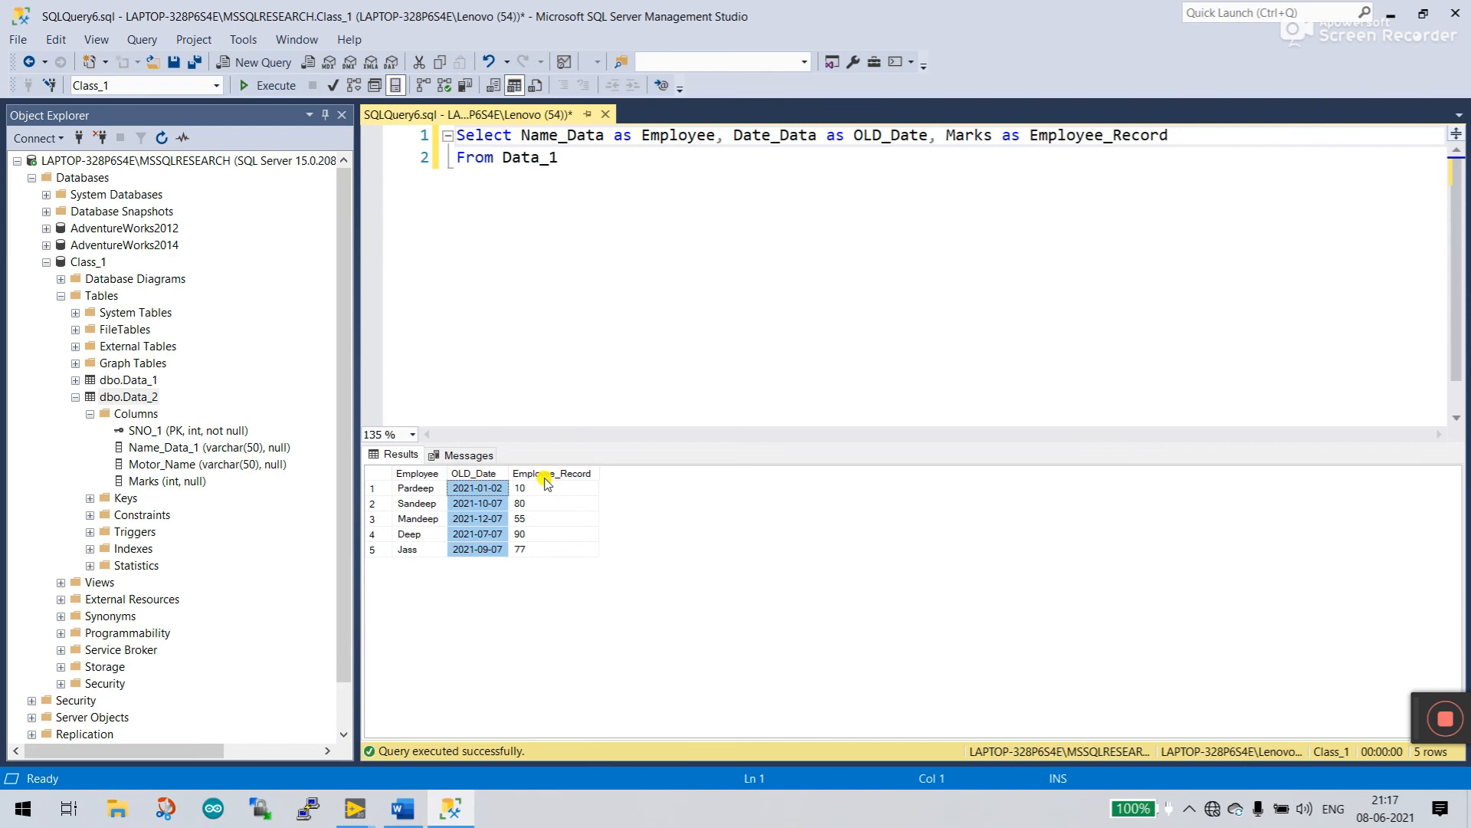
{"action": "left_click", "coordinate": [553, 473]}
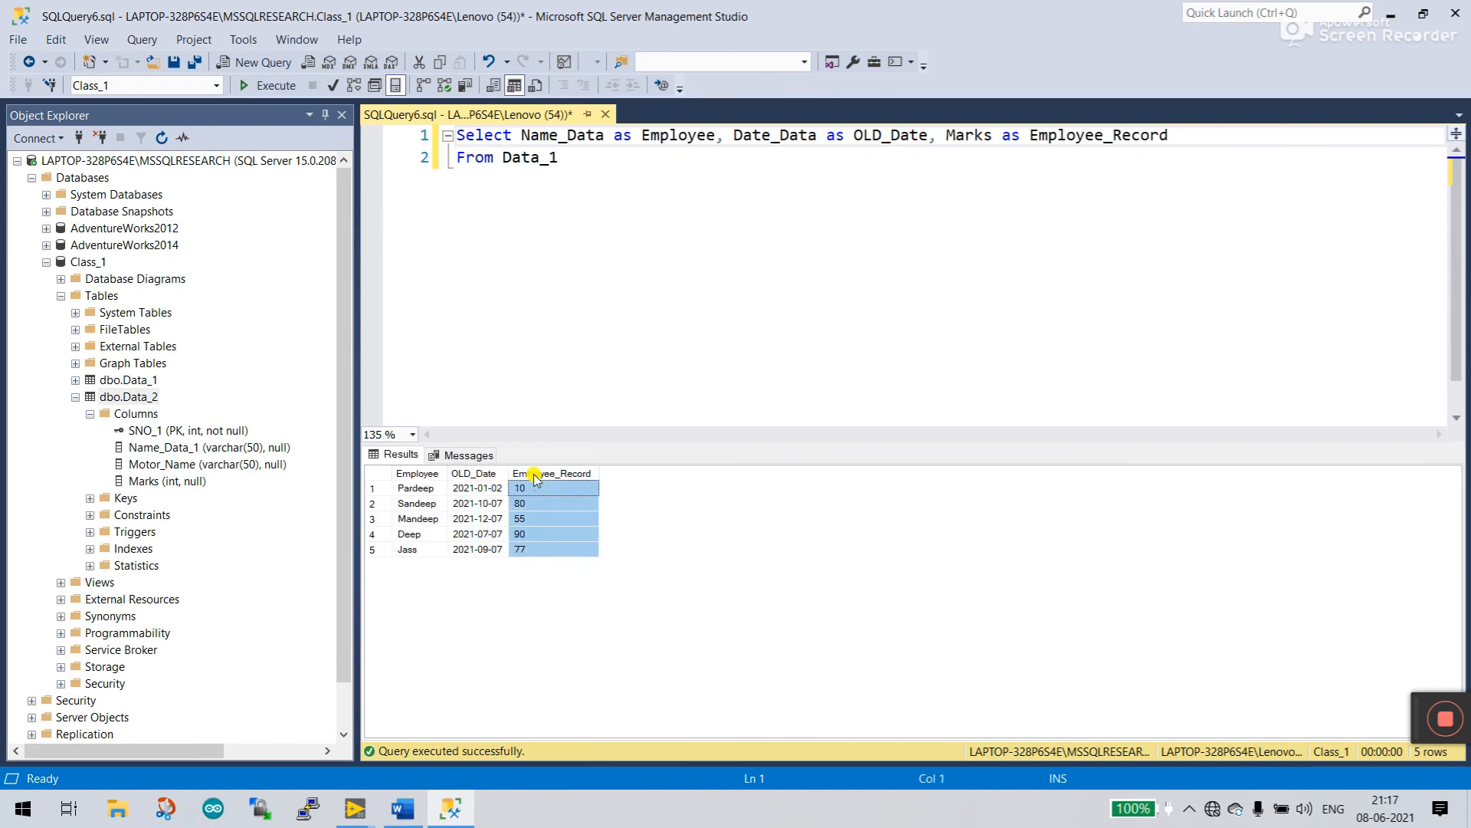
{"action": "right_click", "coordinate": [531, 473]}
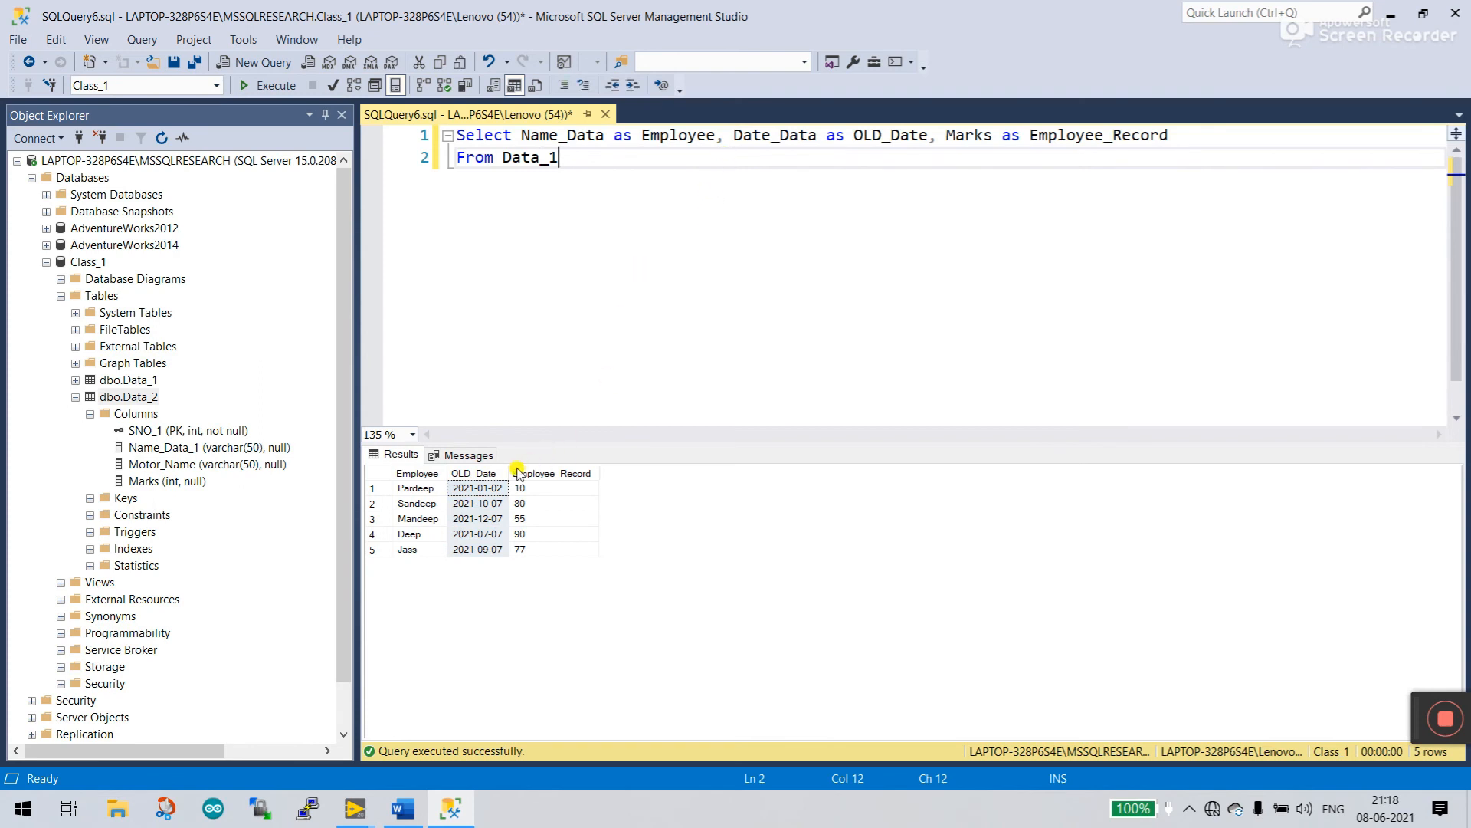
{"action": "mouse_move", "coordinate": [1002, 155]}
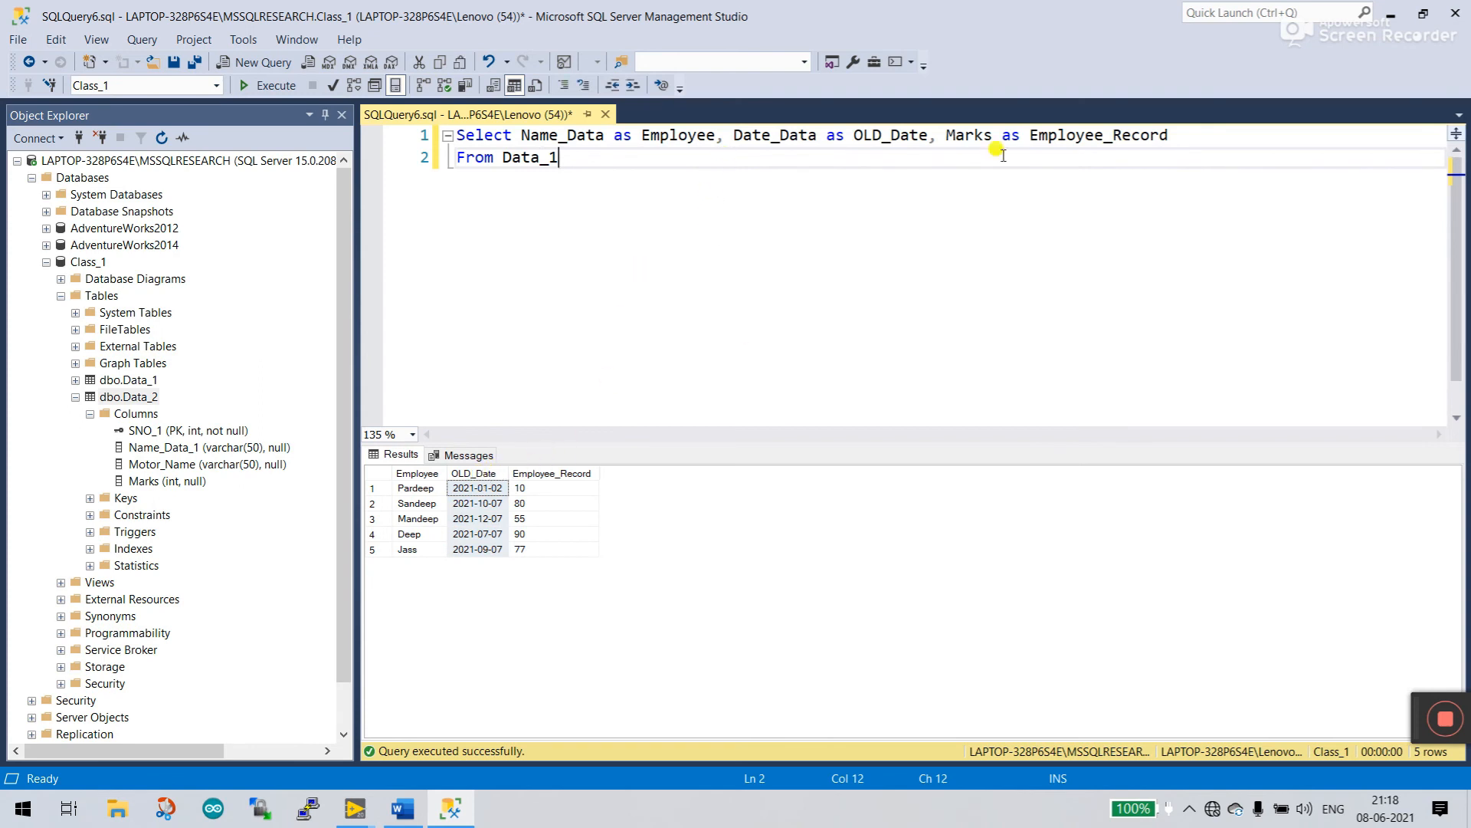
{"action": "mouse_move", "coordinate": [797, 135]}
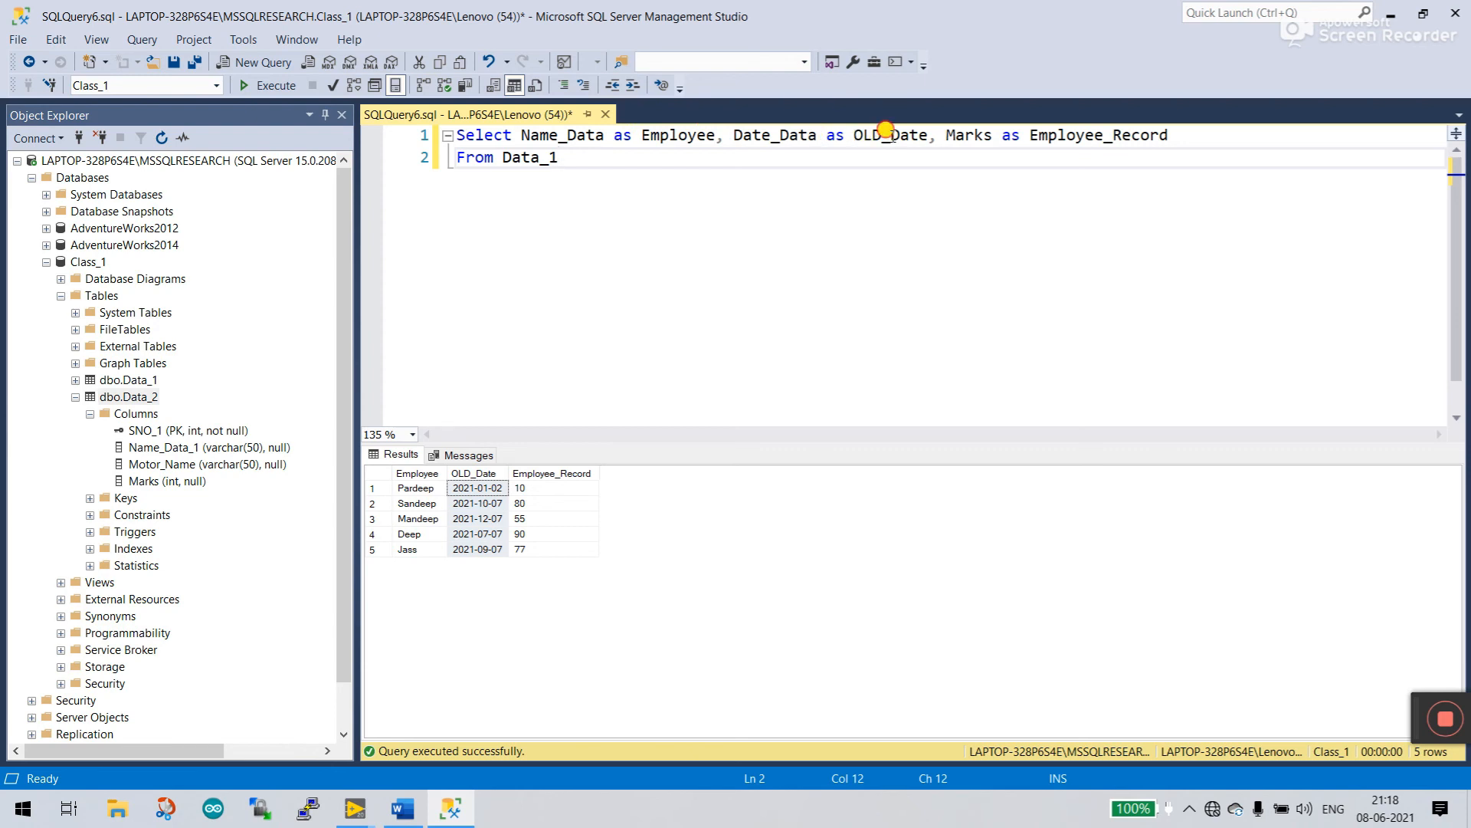
Step: Change aliases to bracketed [OLD Date] and [Employee Record], re-run, and glance at the Word notes
{"action": "left_click", "coordinate": [886, 135]}
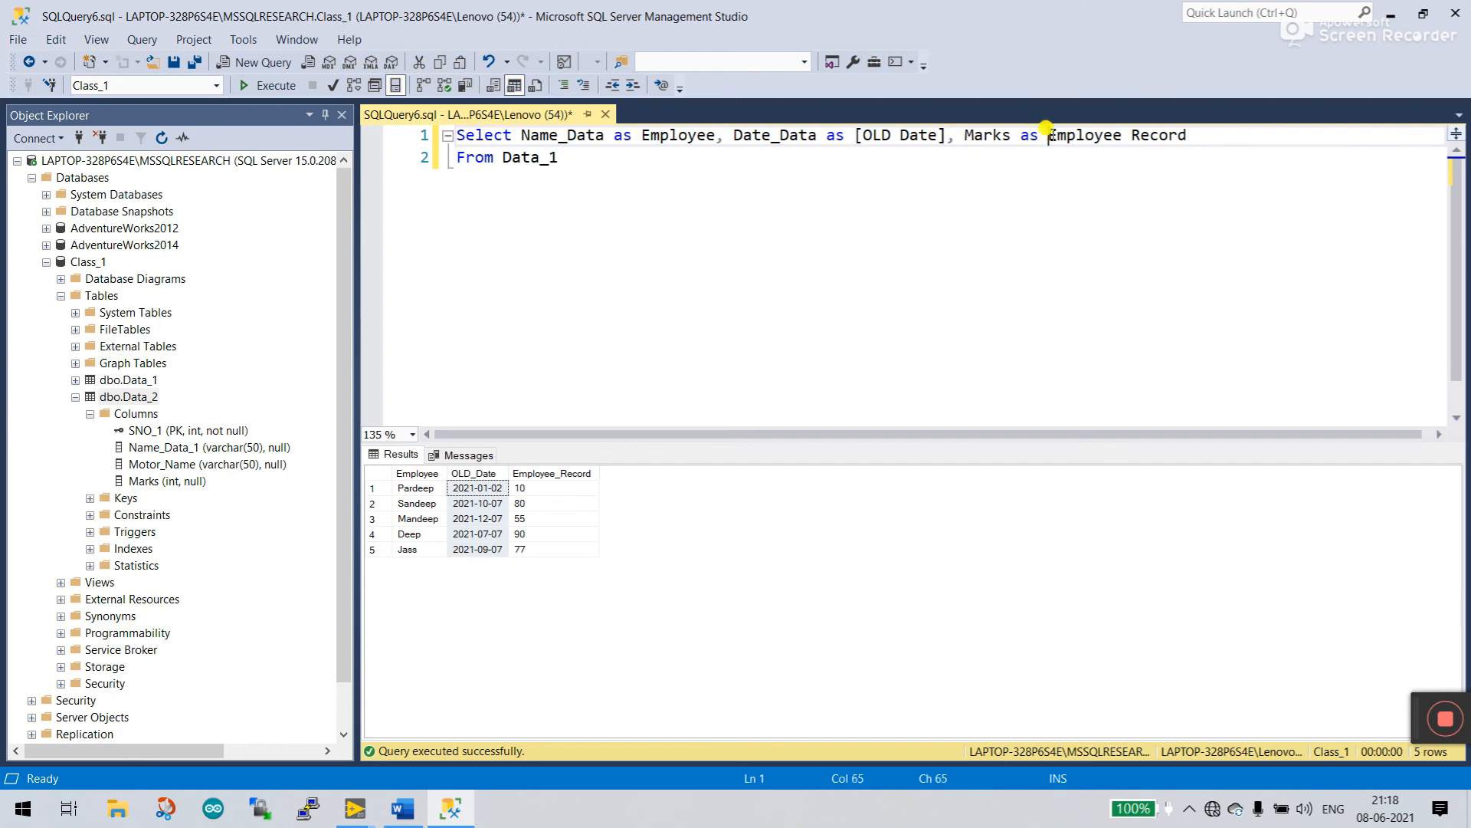
{"action": "type", "text": "["}
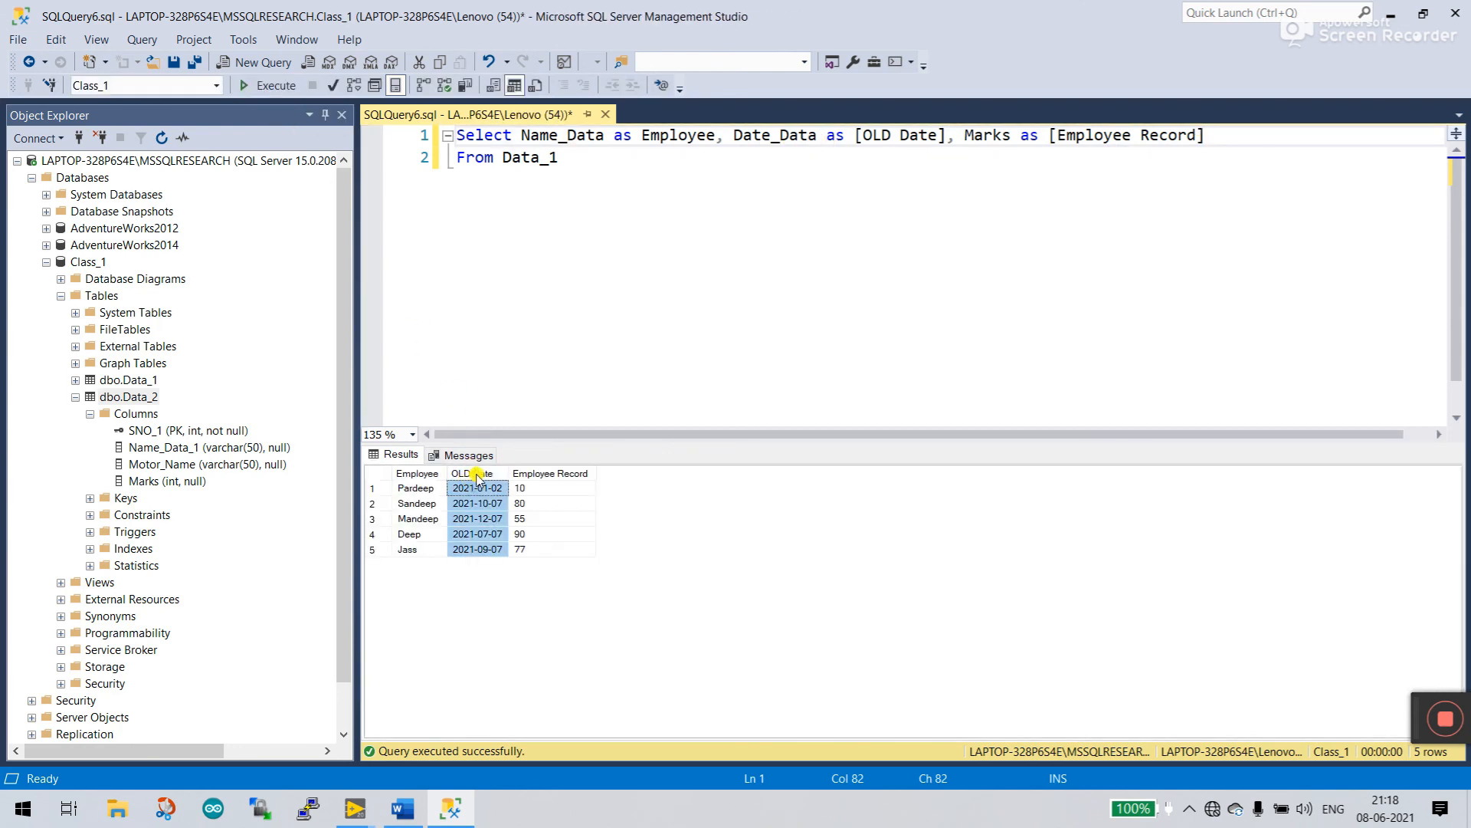
{"action": "left_click", "coordinate": [550, 474]}
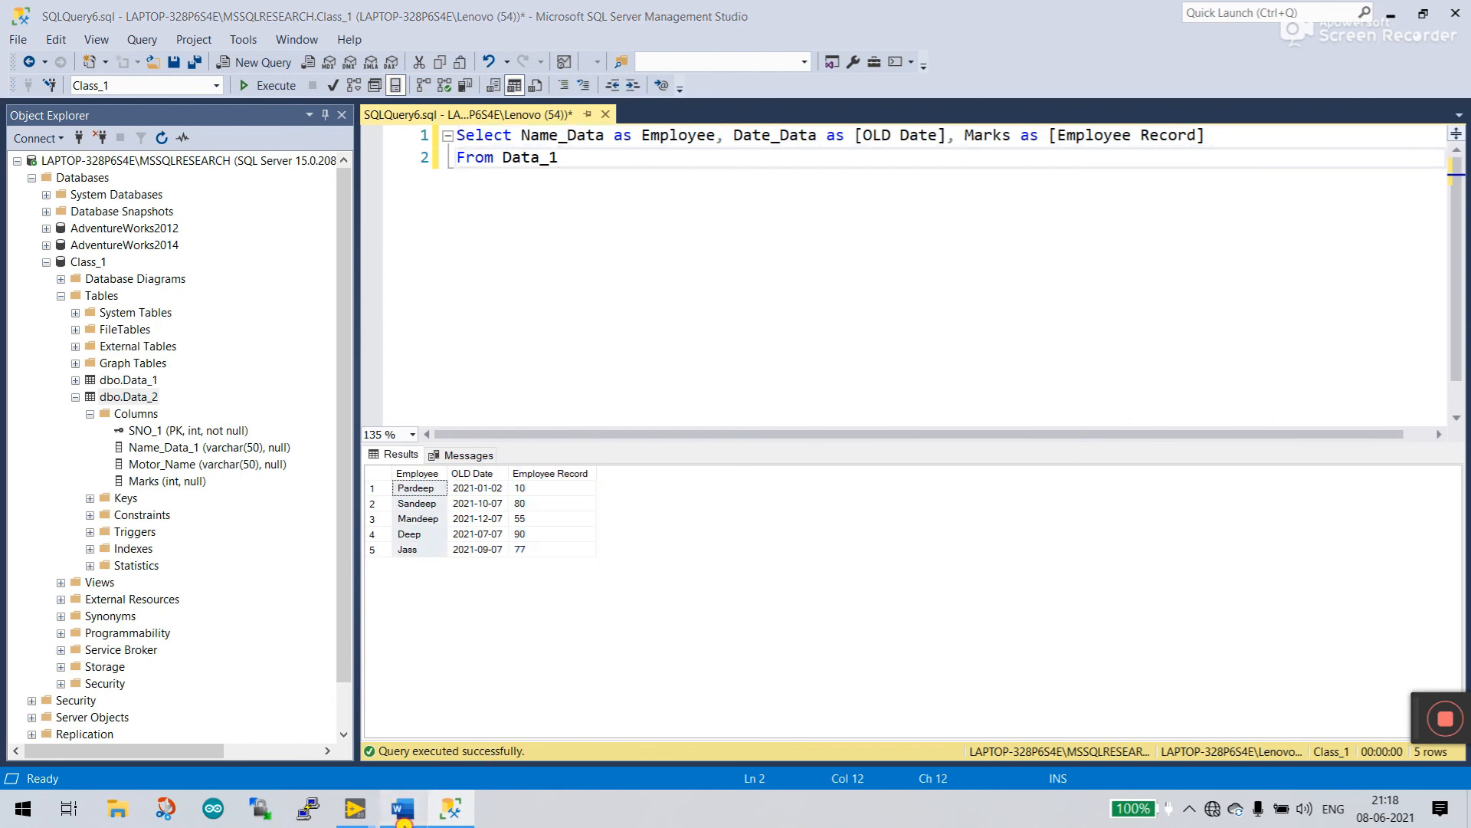
{"action": "left_click", "coordinate": [400, 807]}
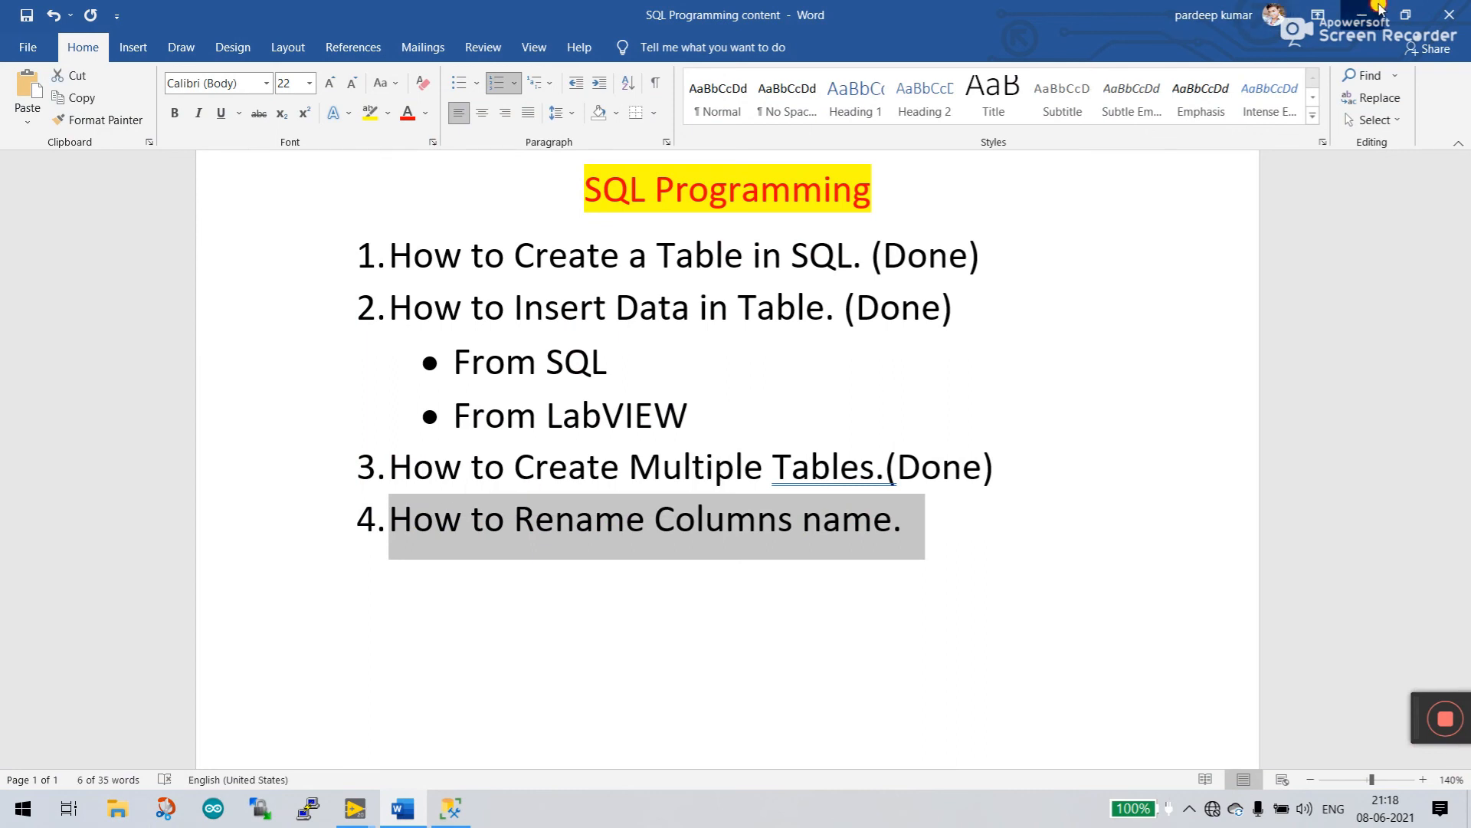
{"action": "left_click", "coordinate": [451, 807]}
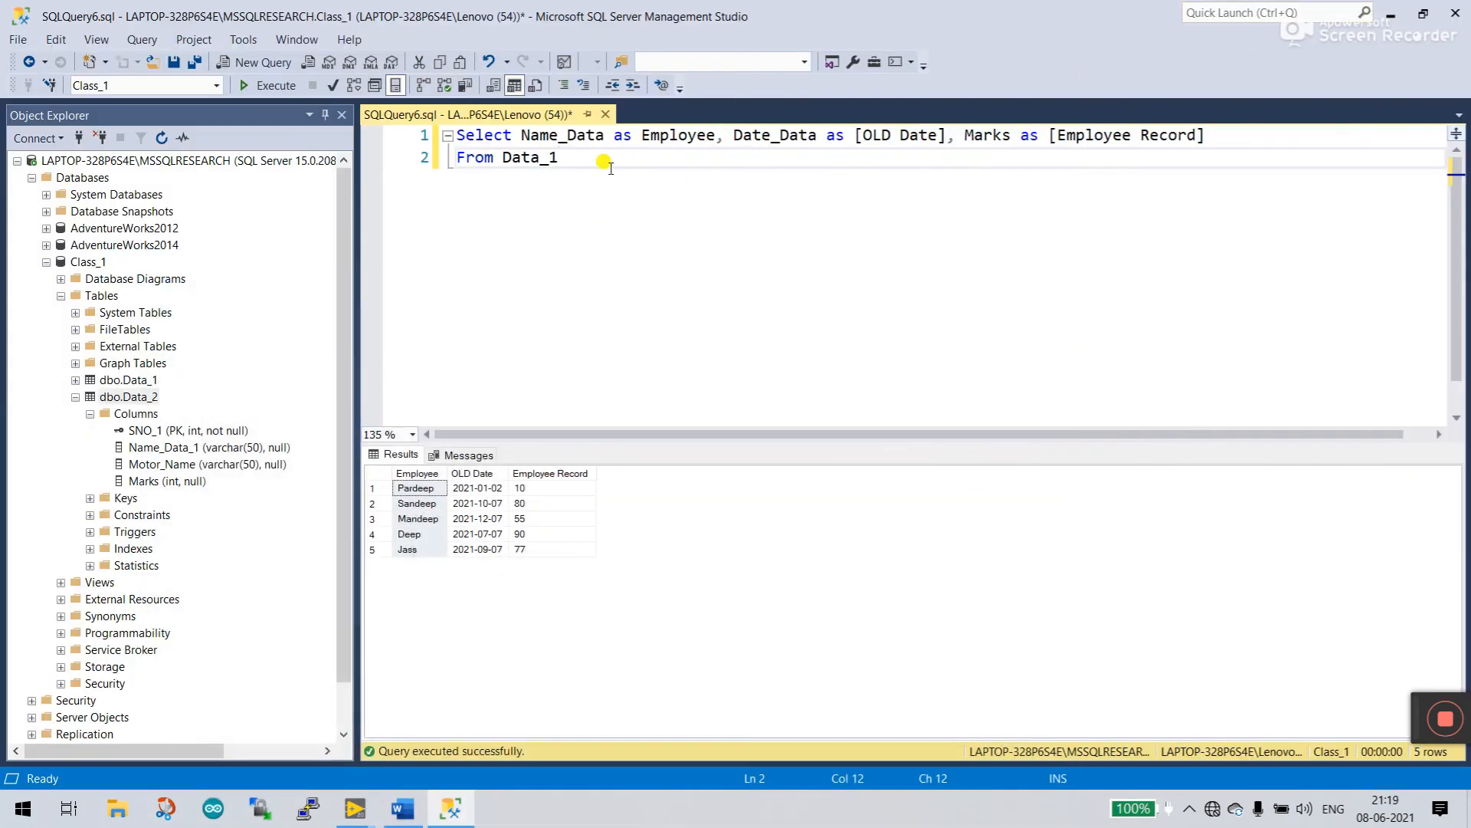